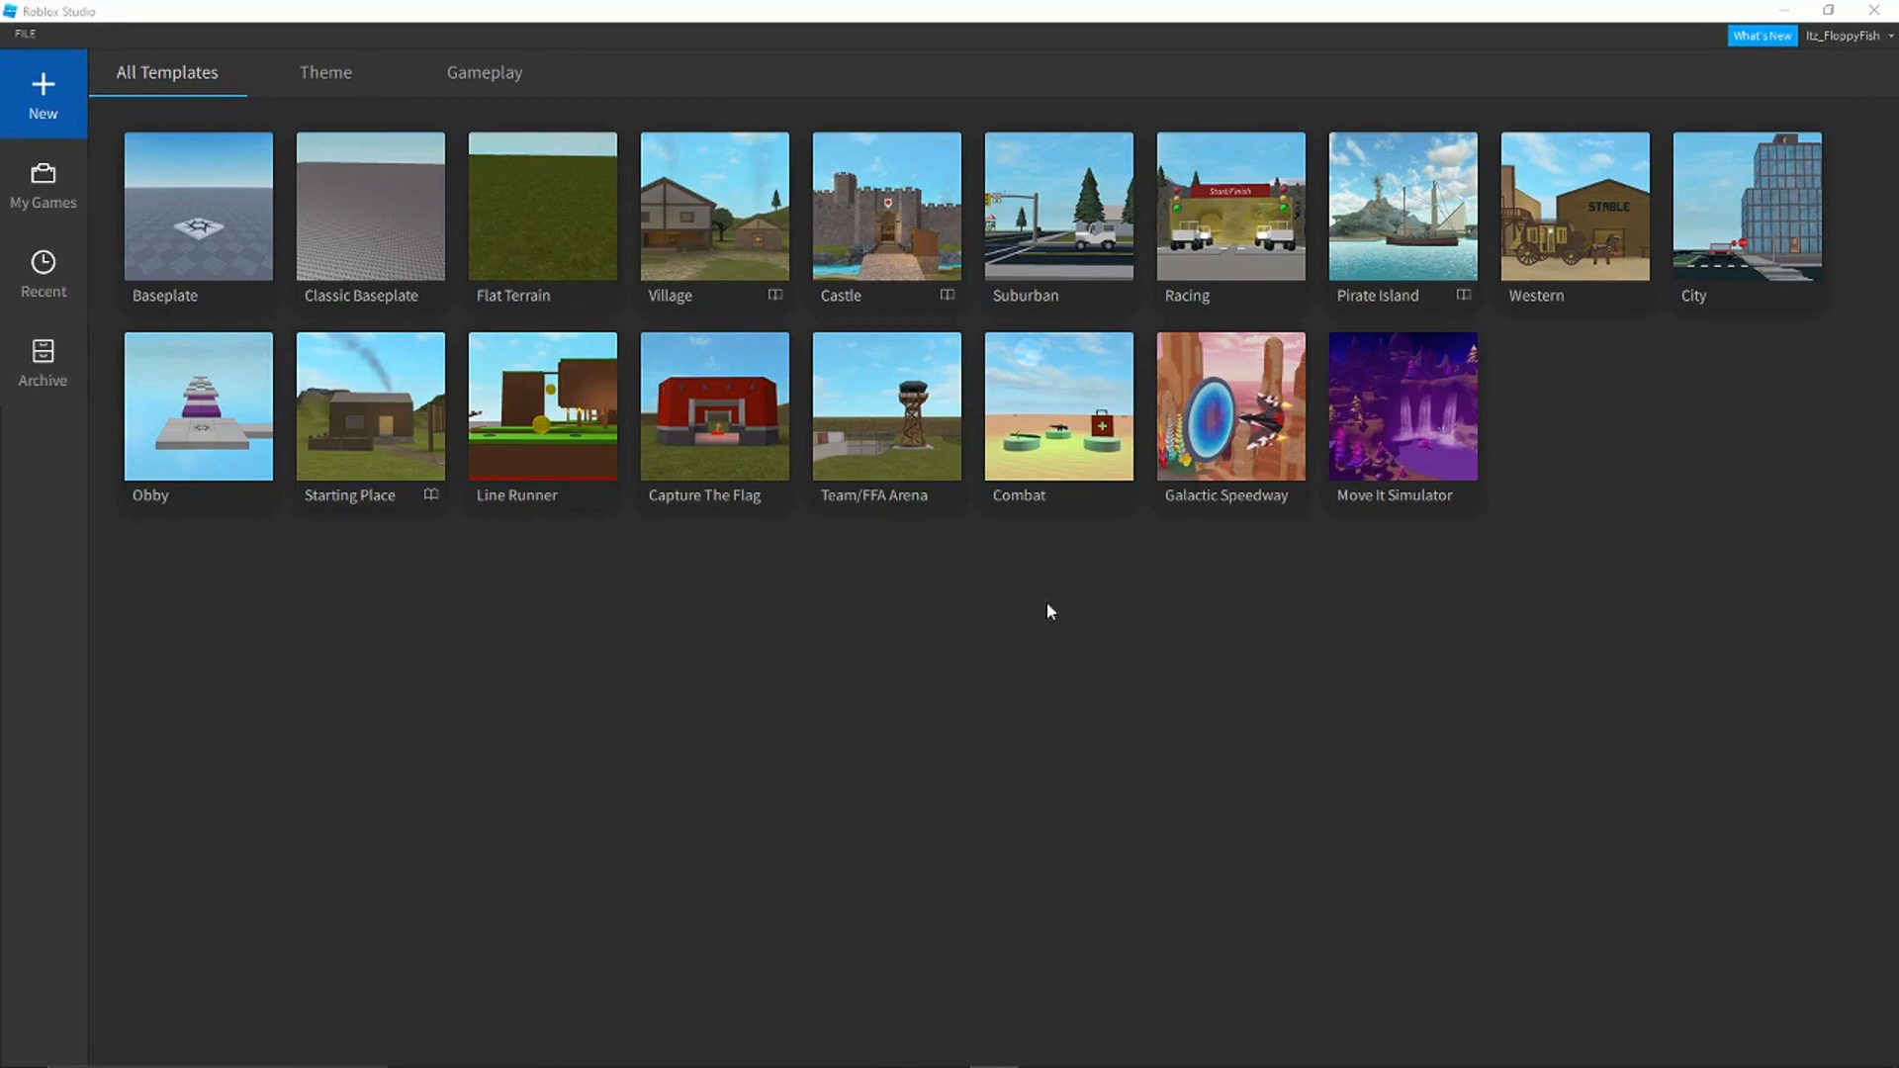
{"action": "mouse_move", "coordinate": [678, 583]}
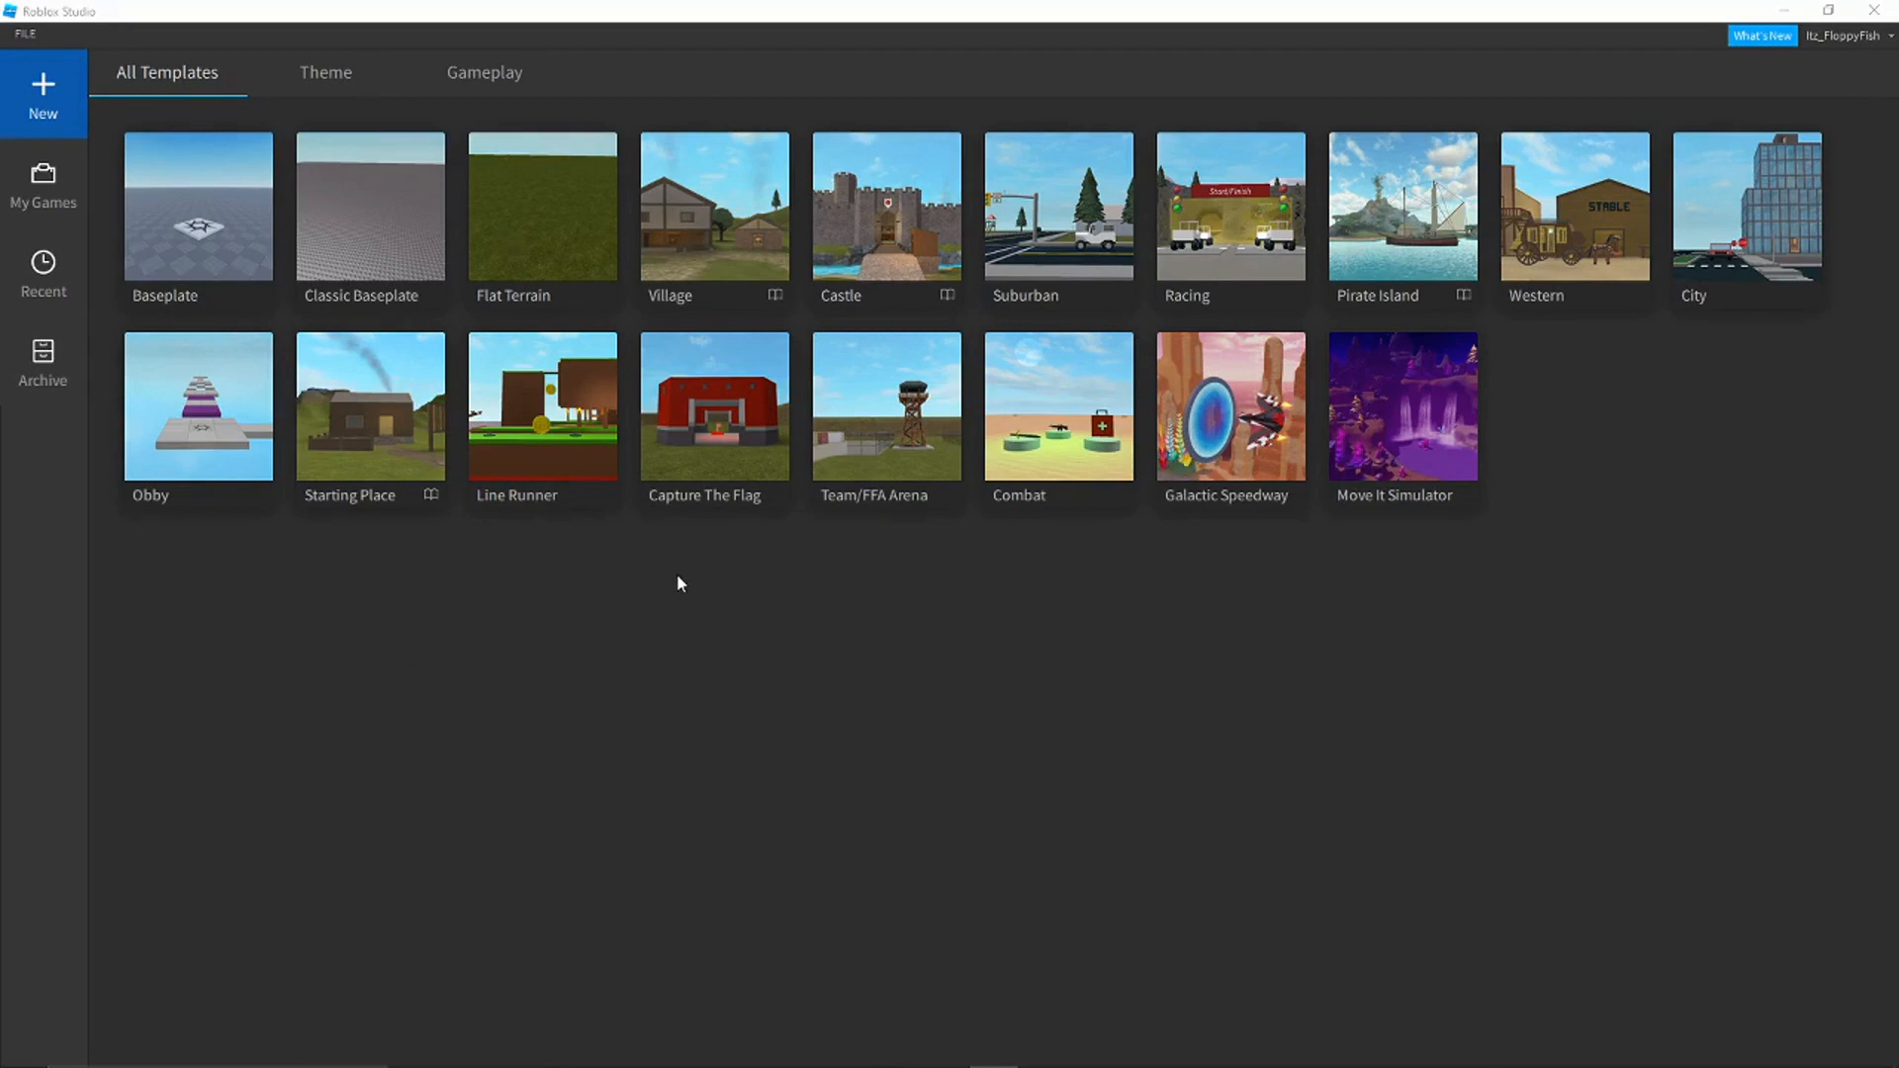
{"action": "mouse_move", "coordinate": [546, 392]}
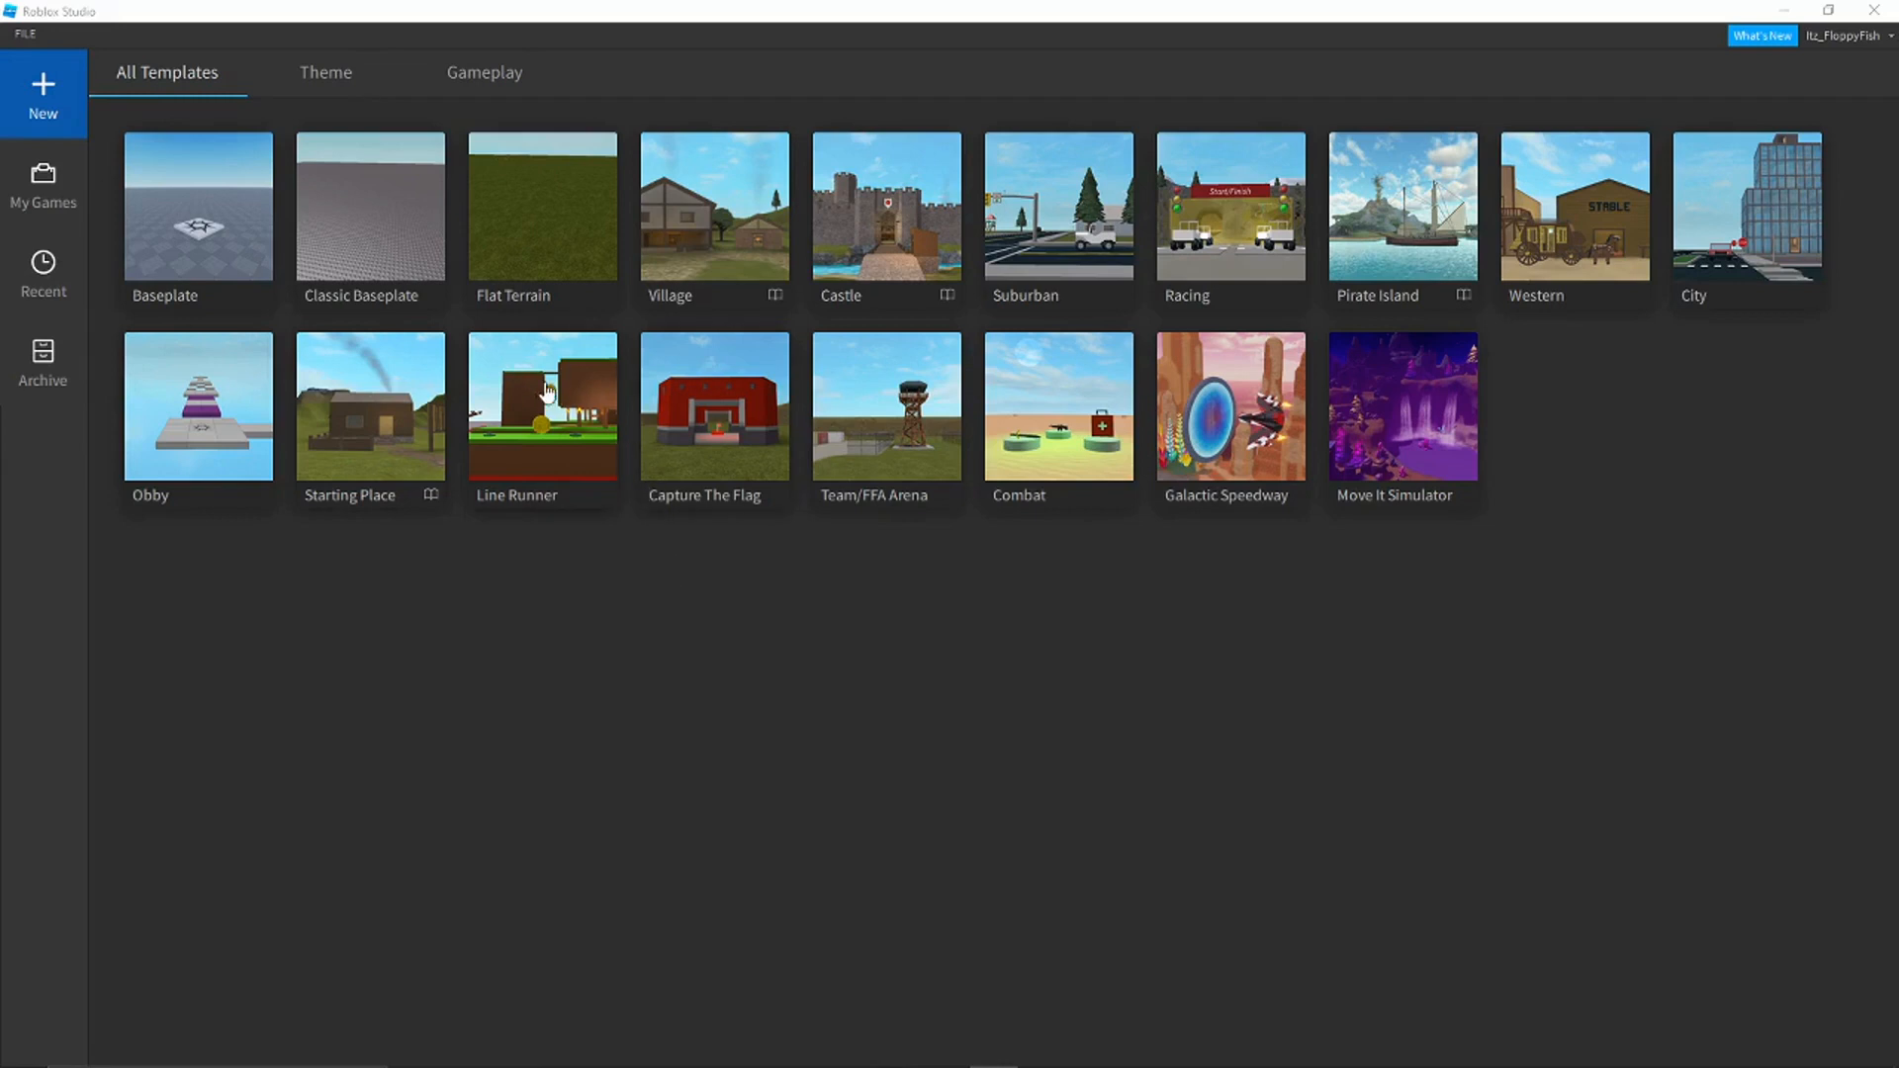
{"action": "mouse_move", "coordinate": [338, 393]}
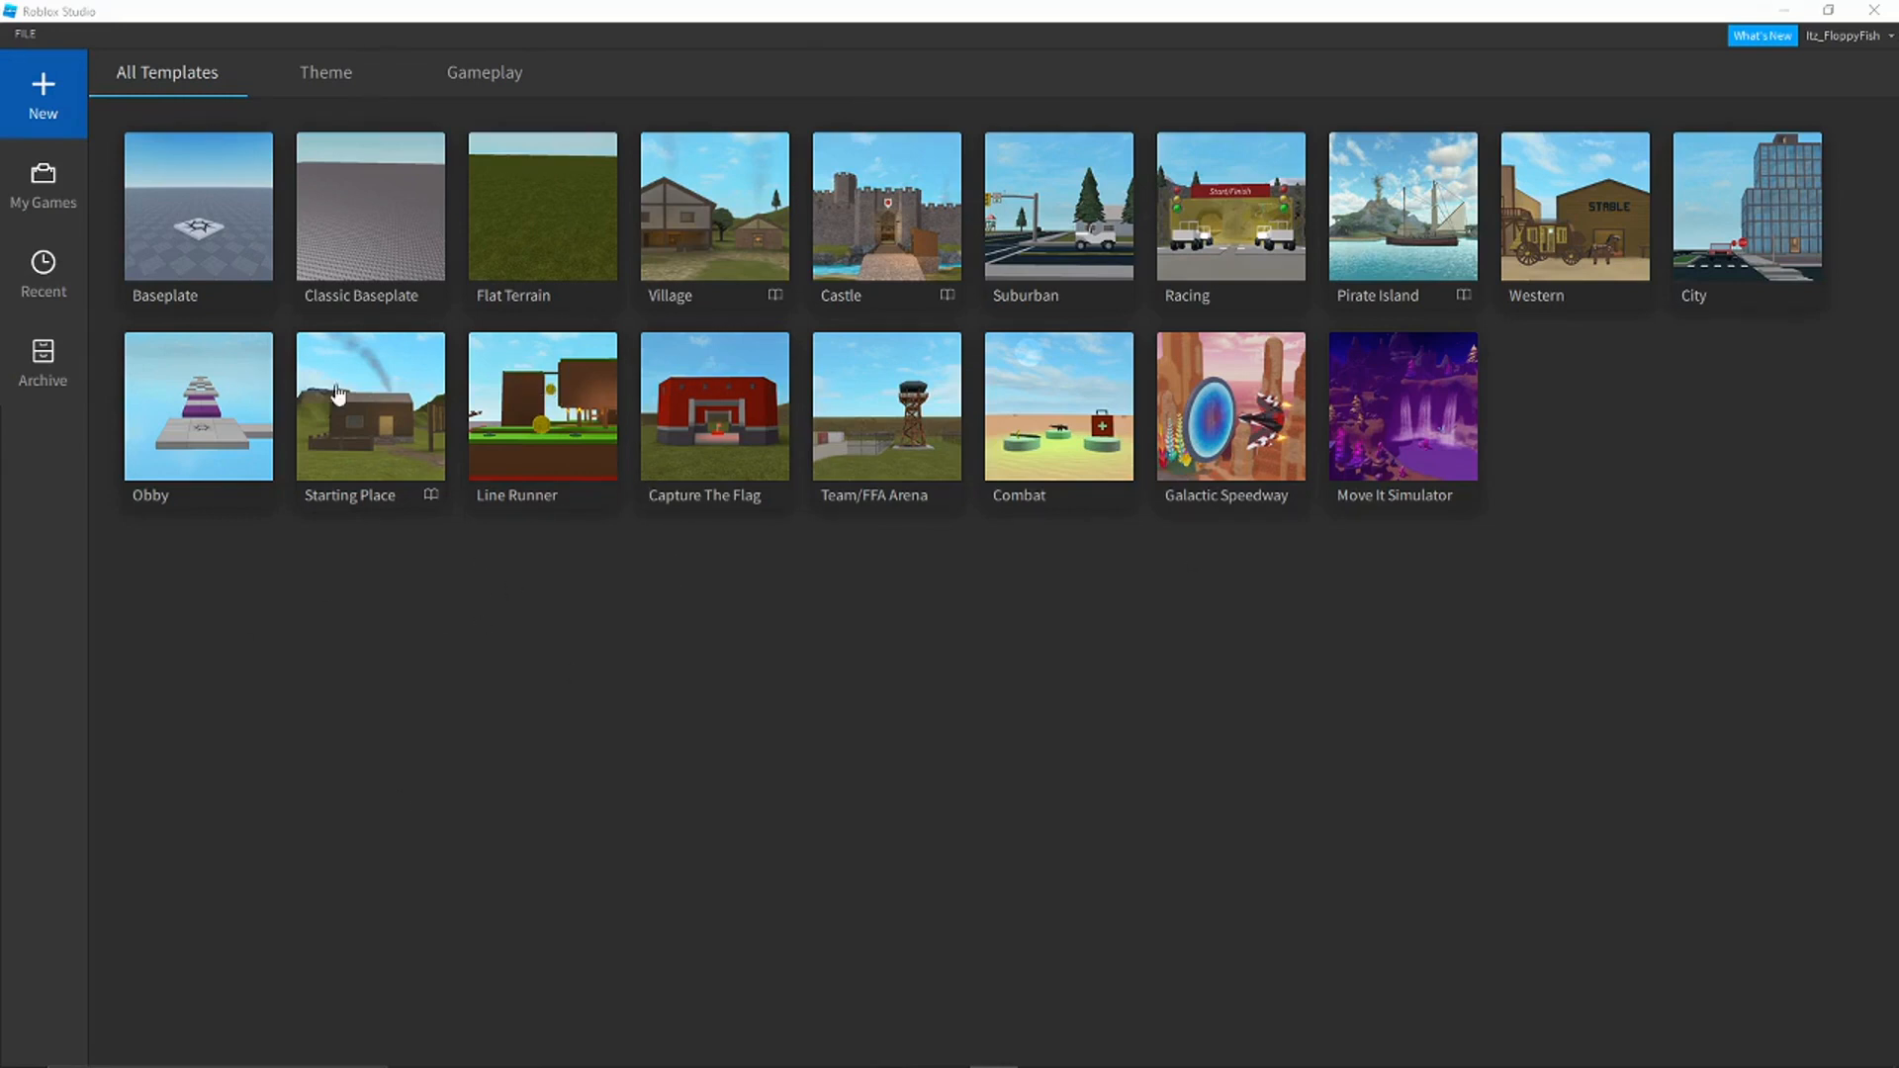
{"action": "mouse_move", "coordinate": [333, 532]}
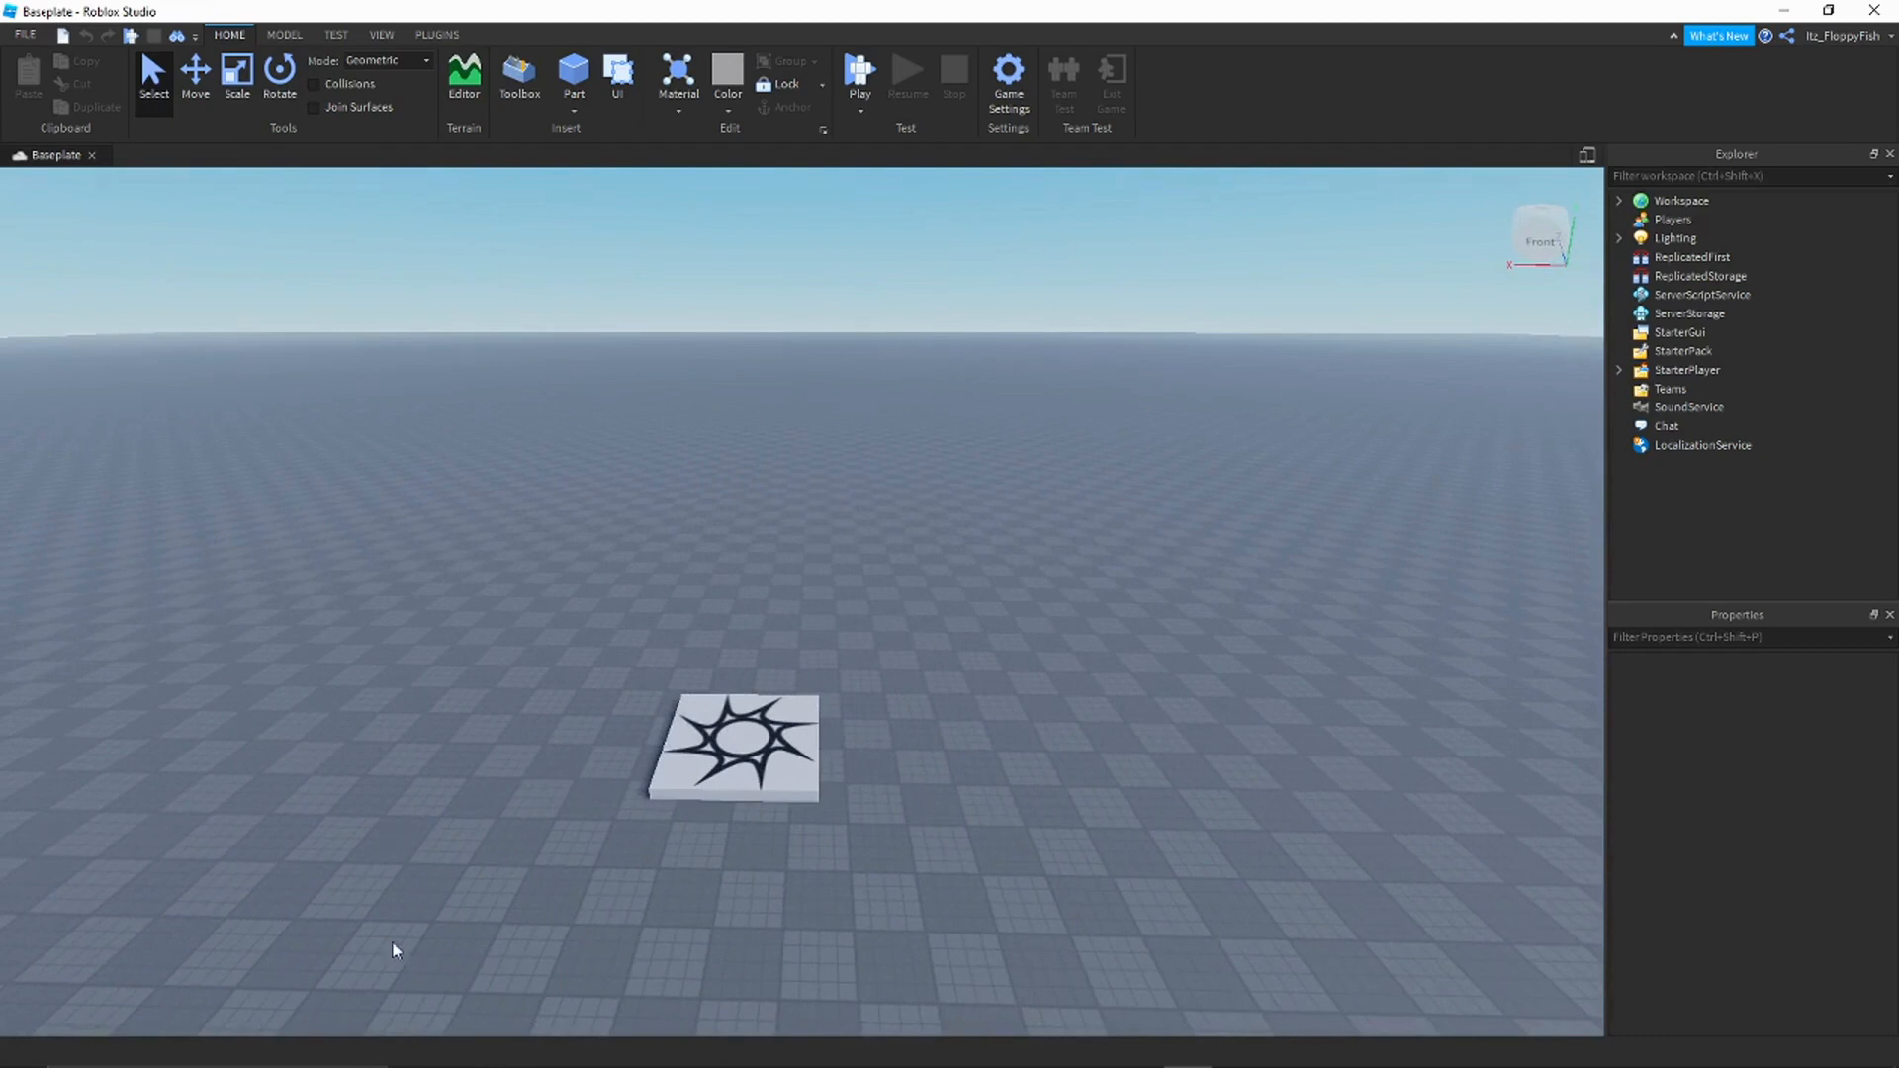
{"action": "mouse_move", "coordinate": [706, 518]}
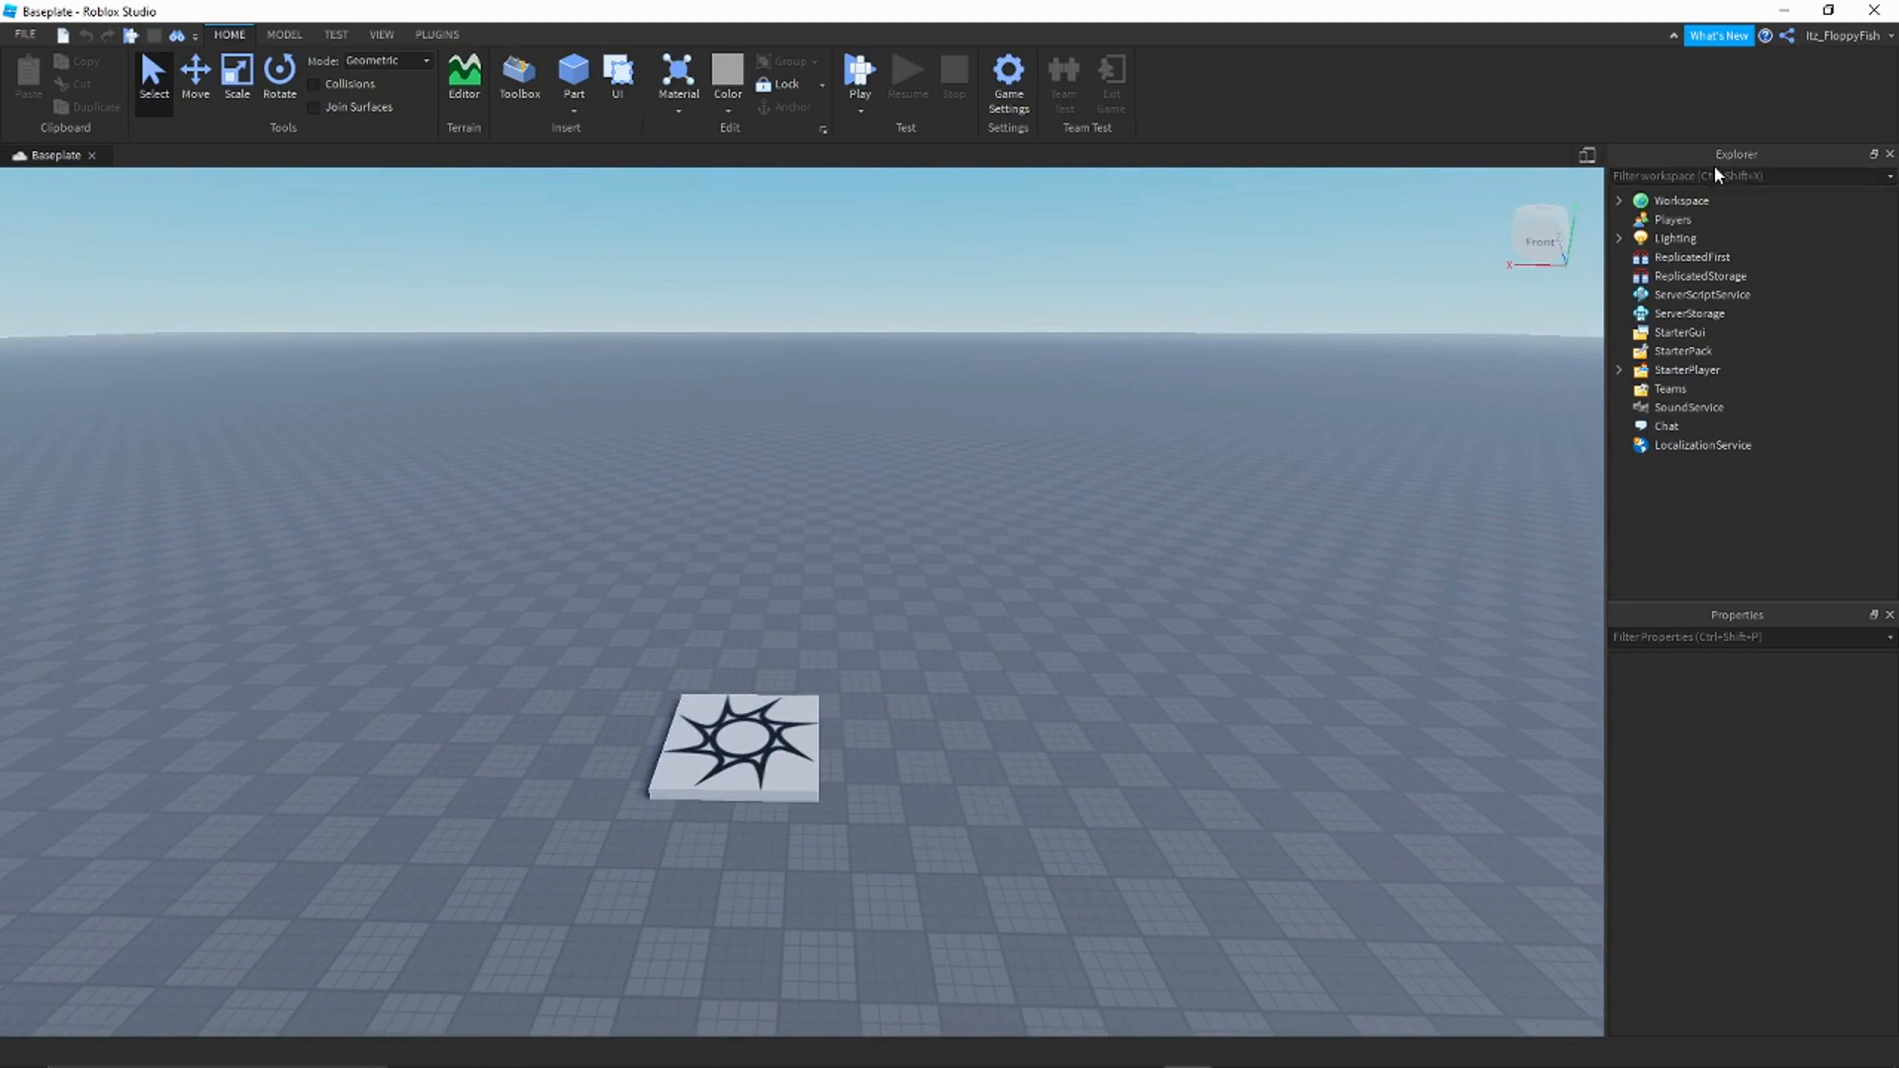
{"action": "mouse_move", "coordinate": [543, 238]}
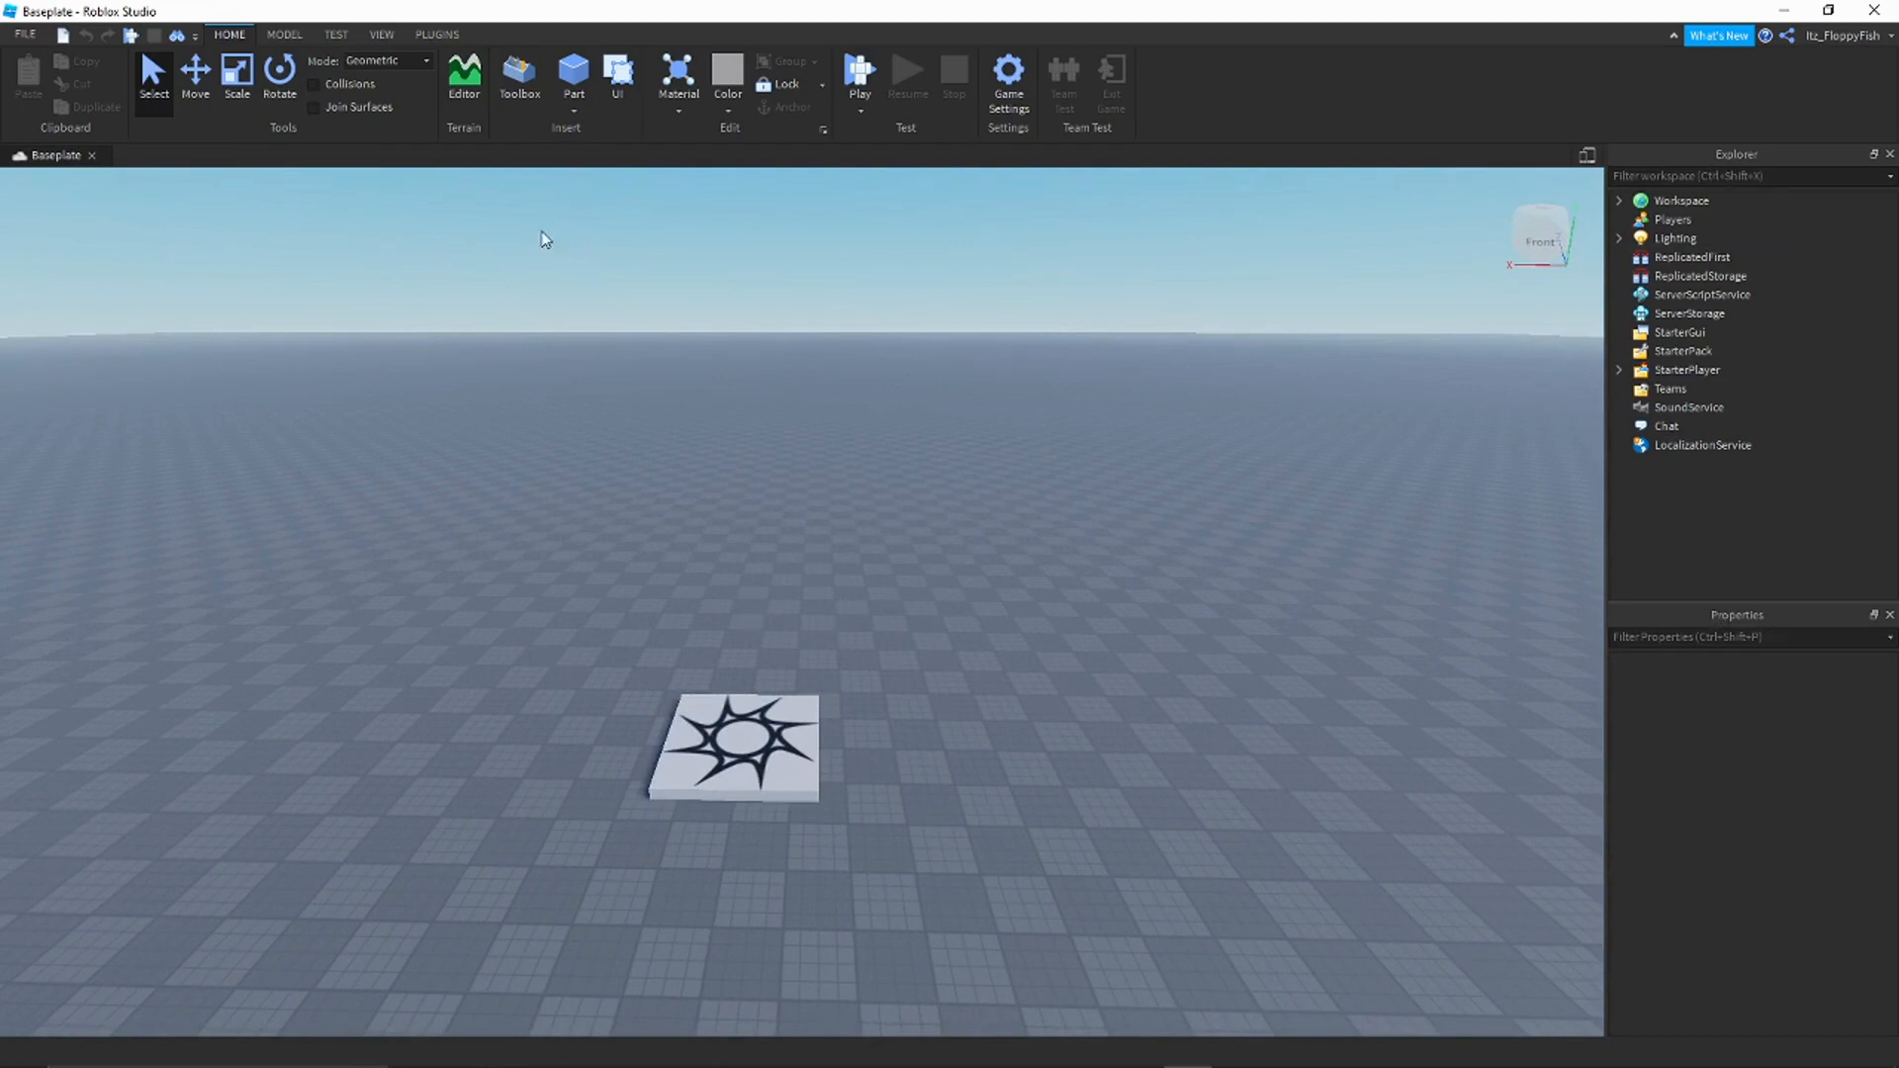
{"action": "left_click", "coordinate": [380, 34]}
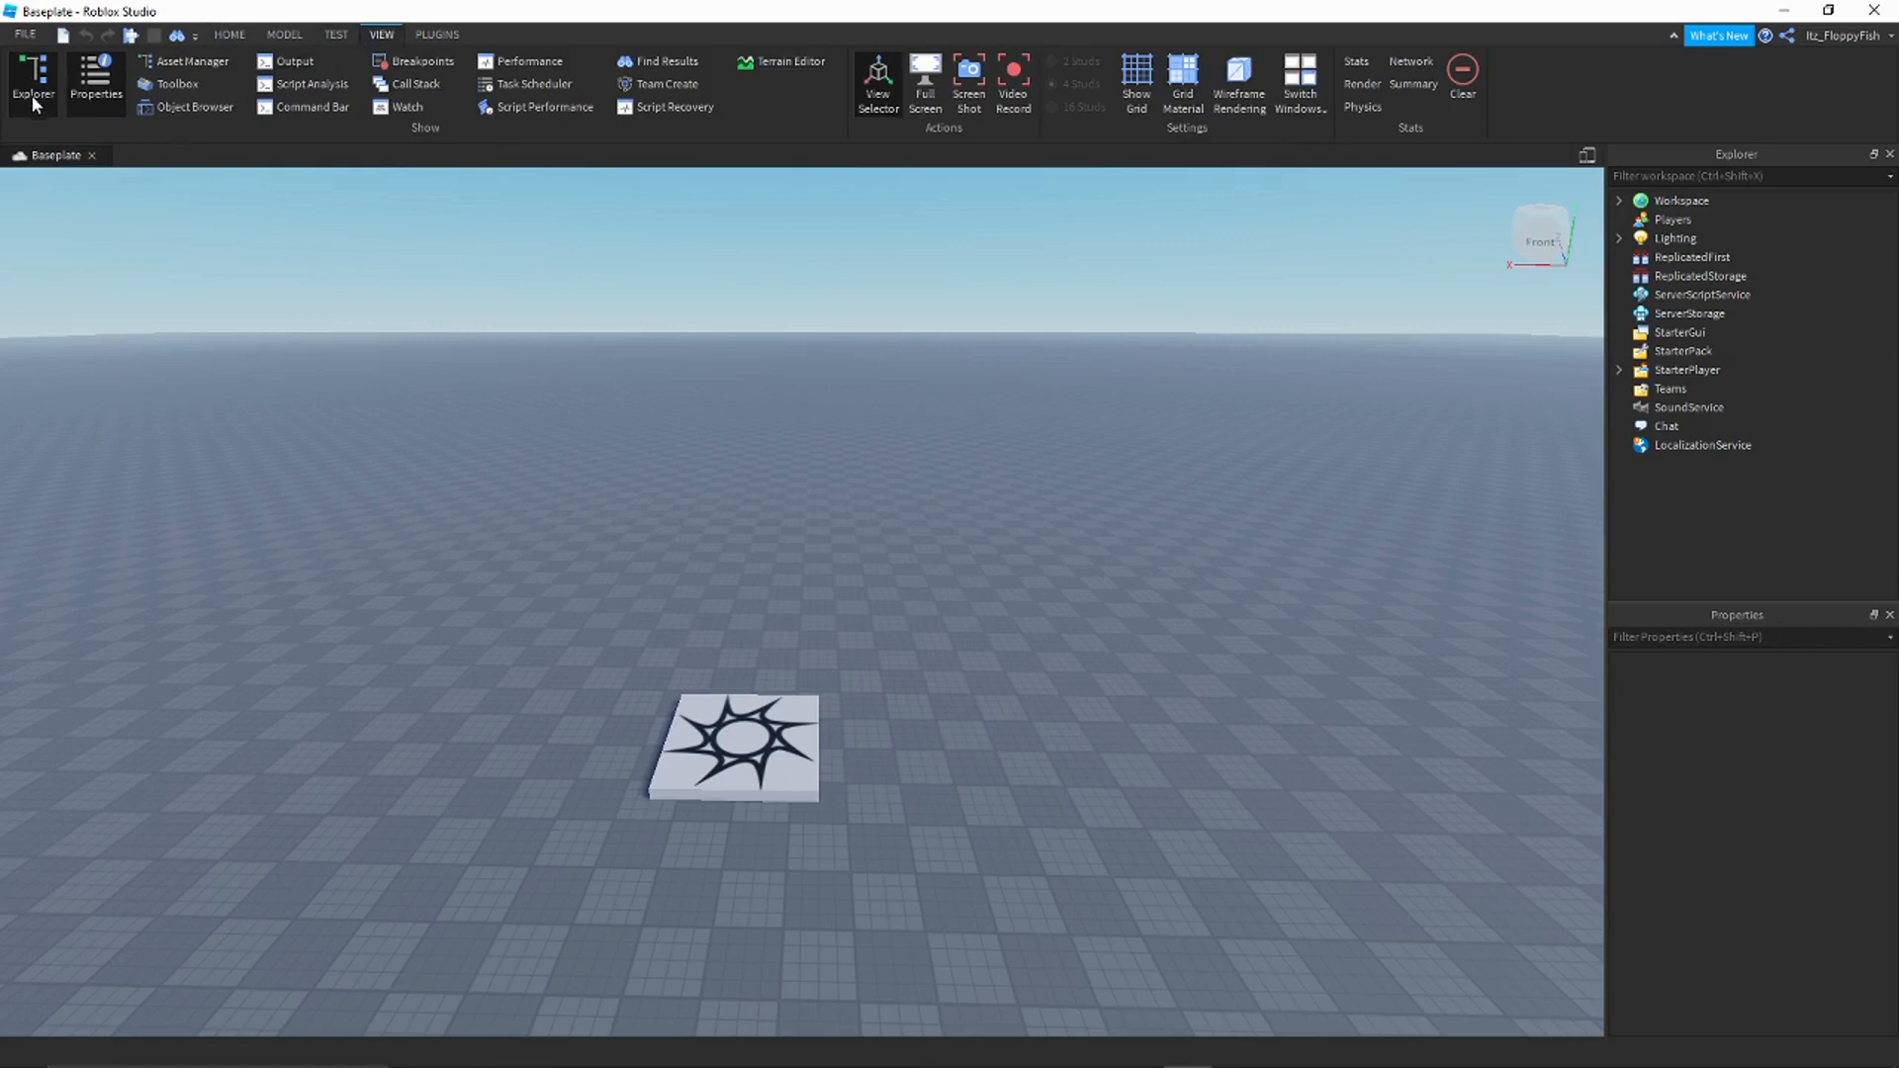
{"action": "mouse_move", "coordinate": [1689, 369]}
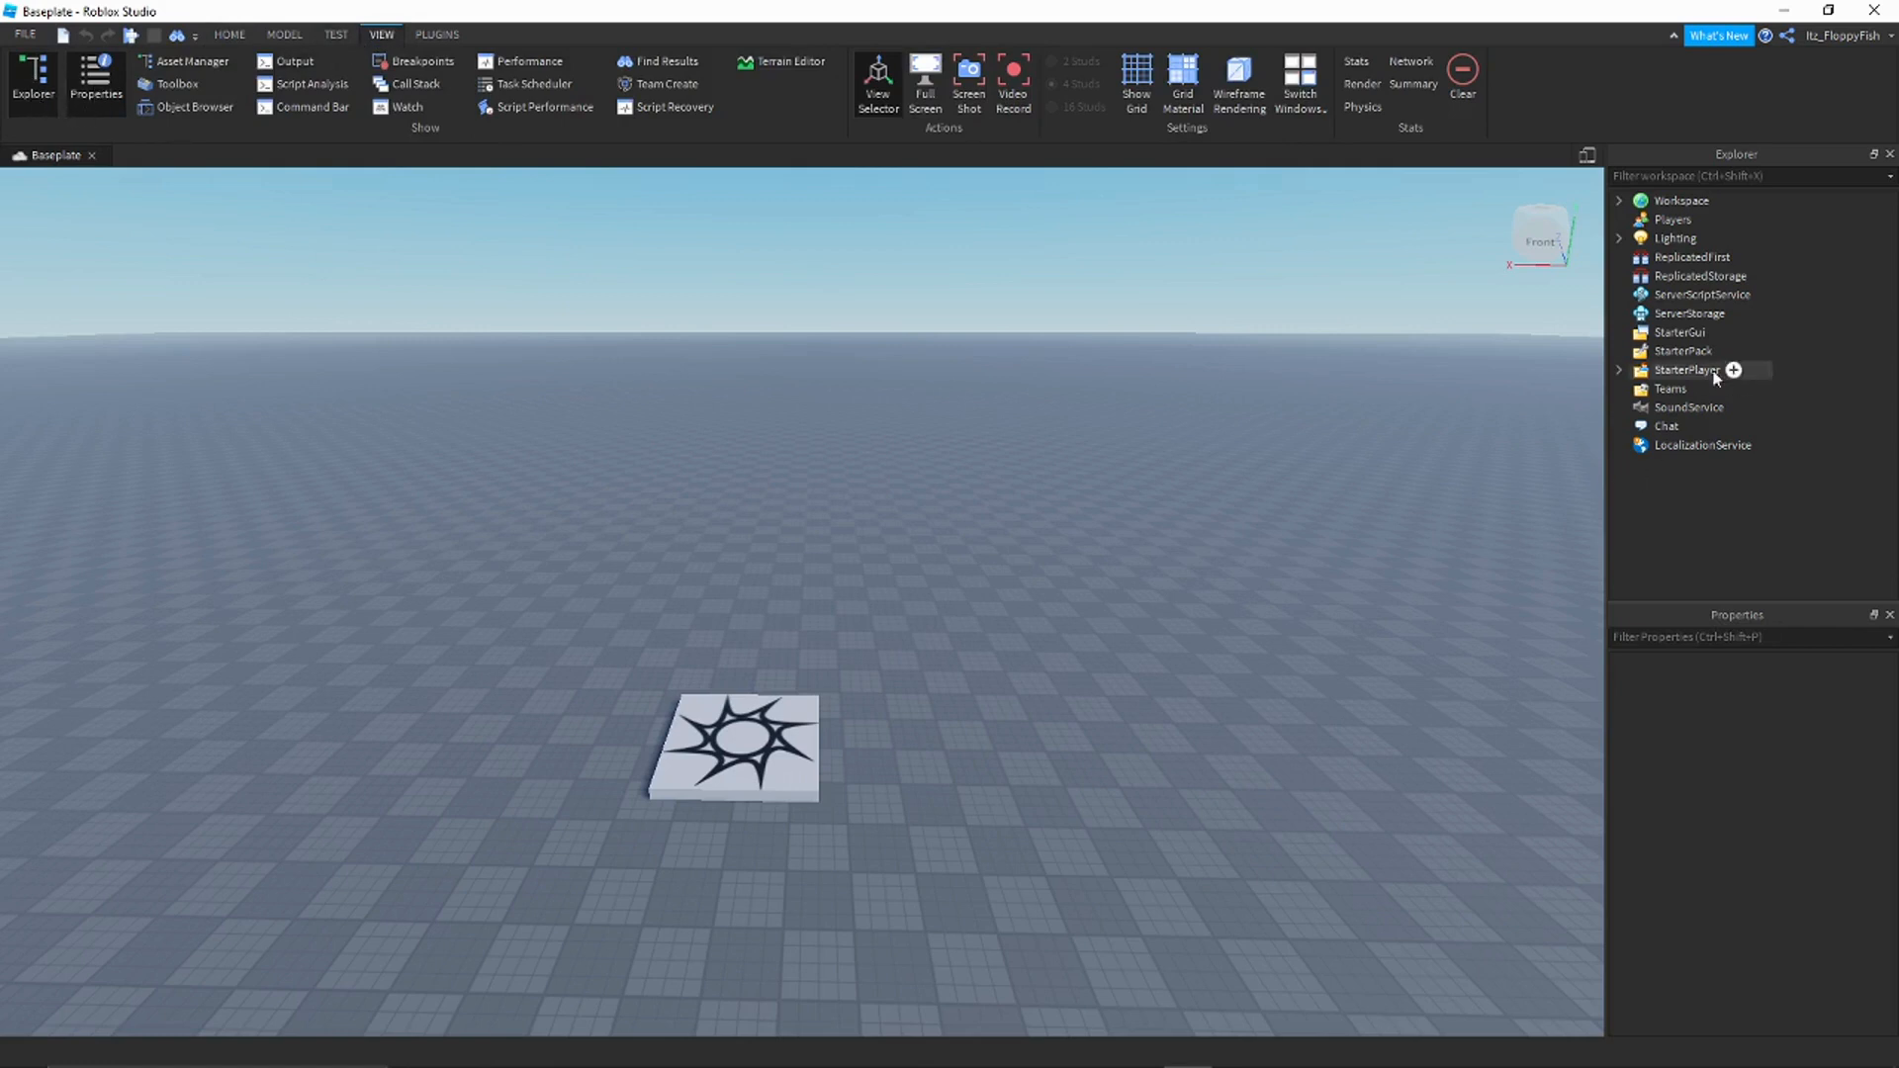
{"action": "mouse_move", "coordinate": [957, 805]}
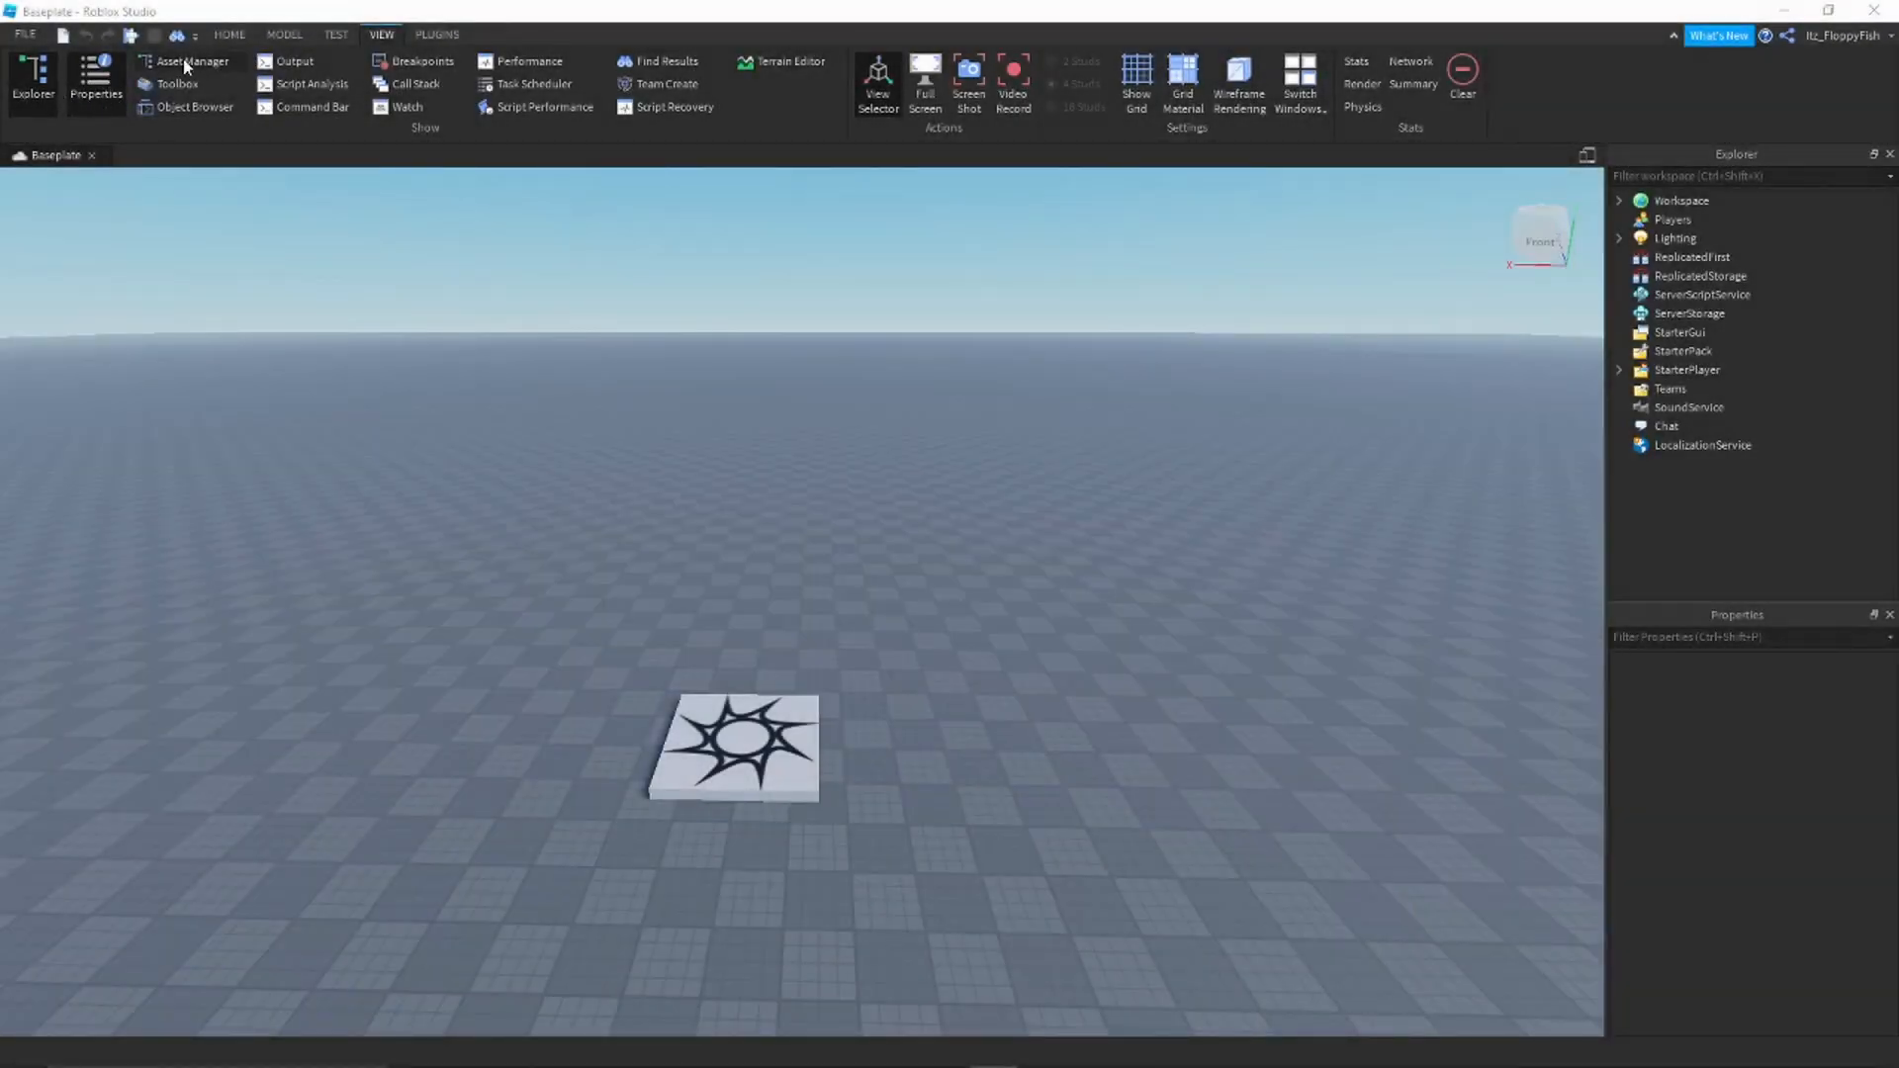
{"action": "left_click", "coordinate": [228, 34]}
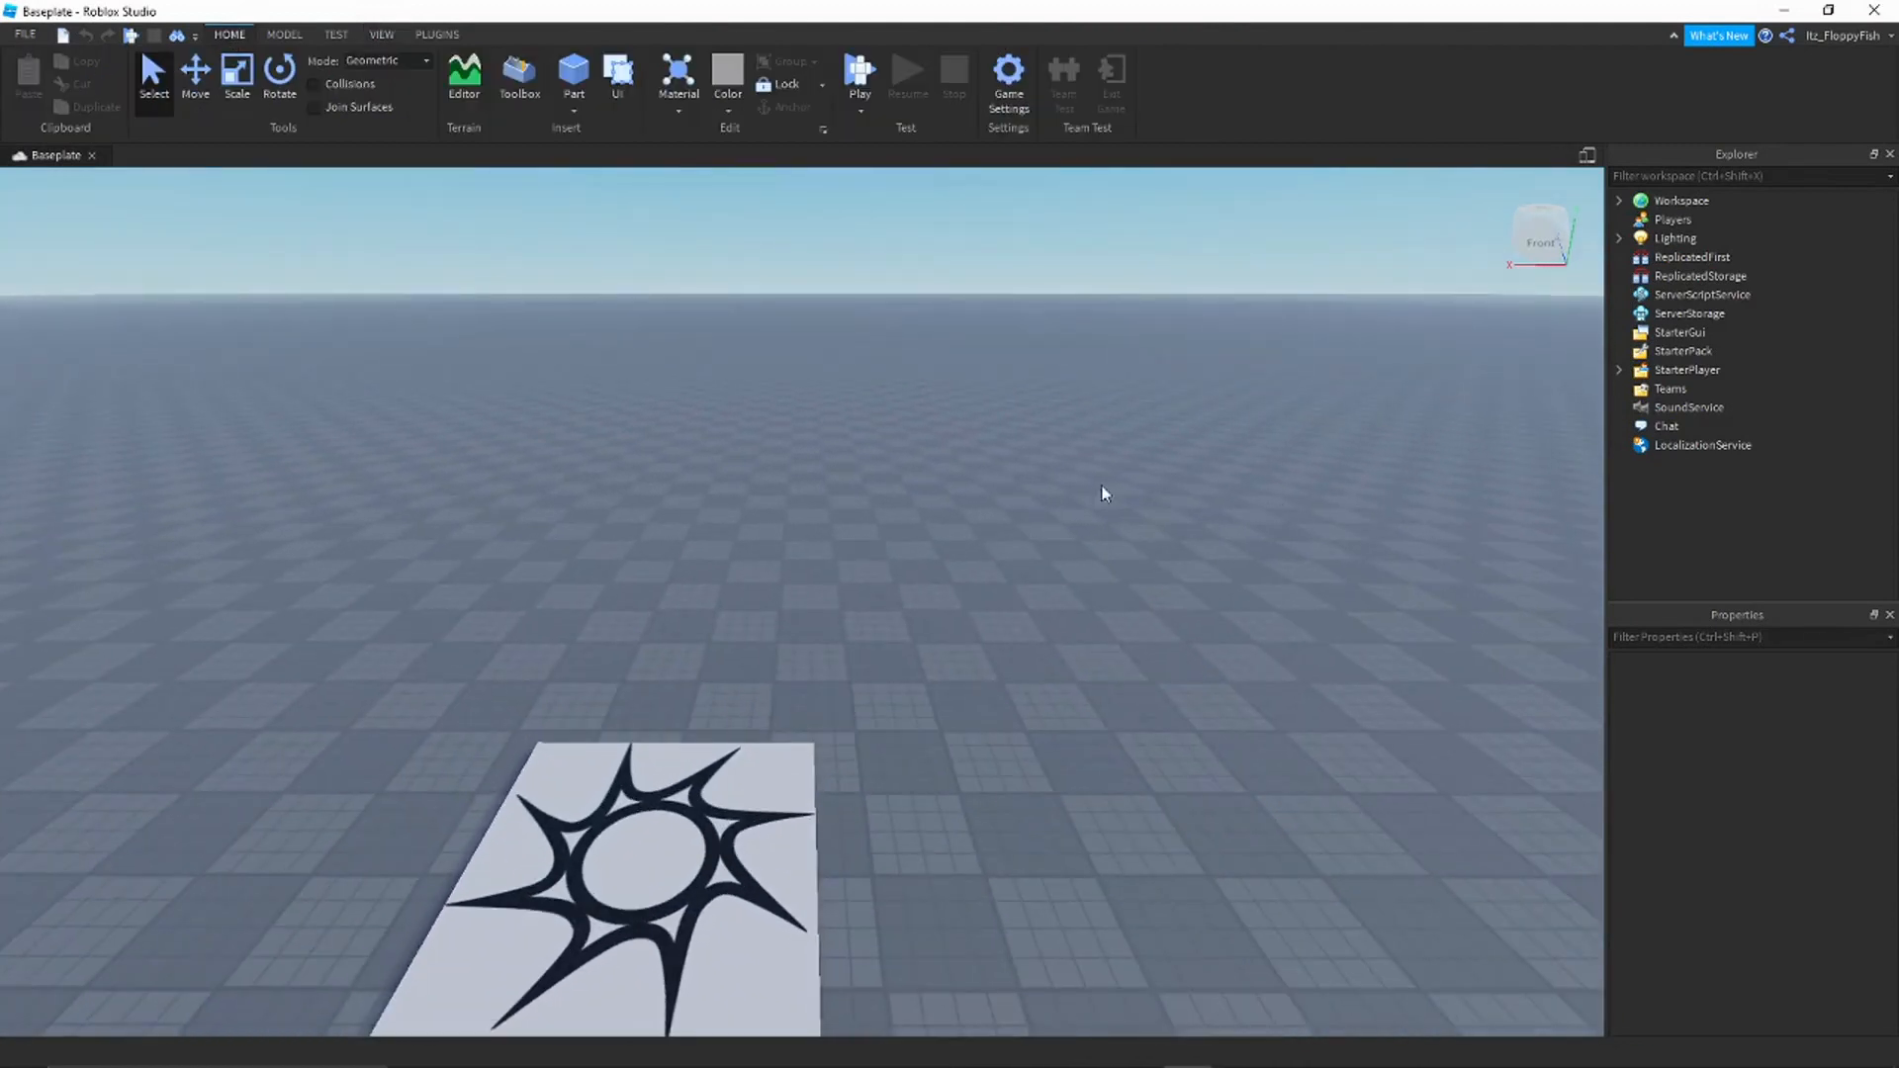
{"action": "mouse_move", "coordinate": [1695, 313]}
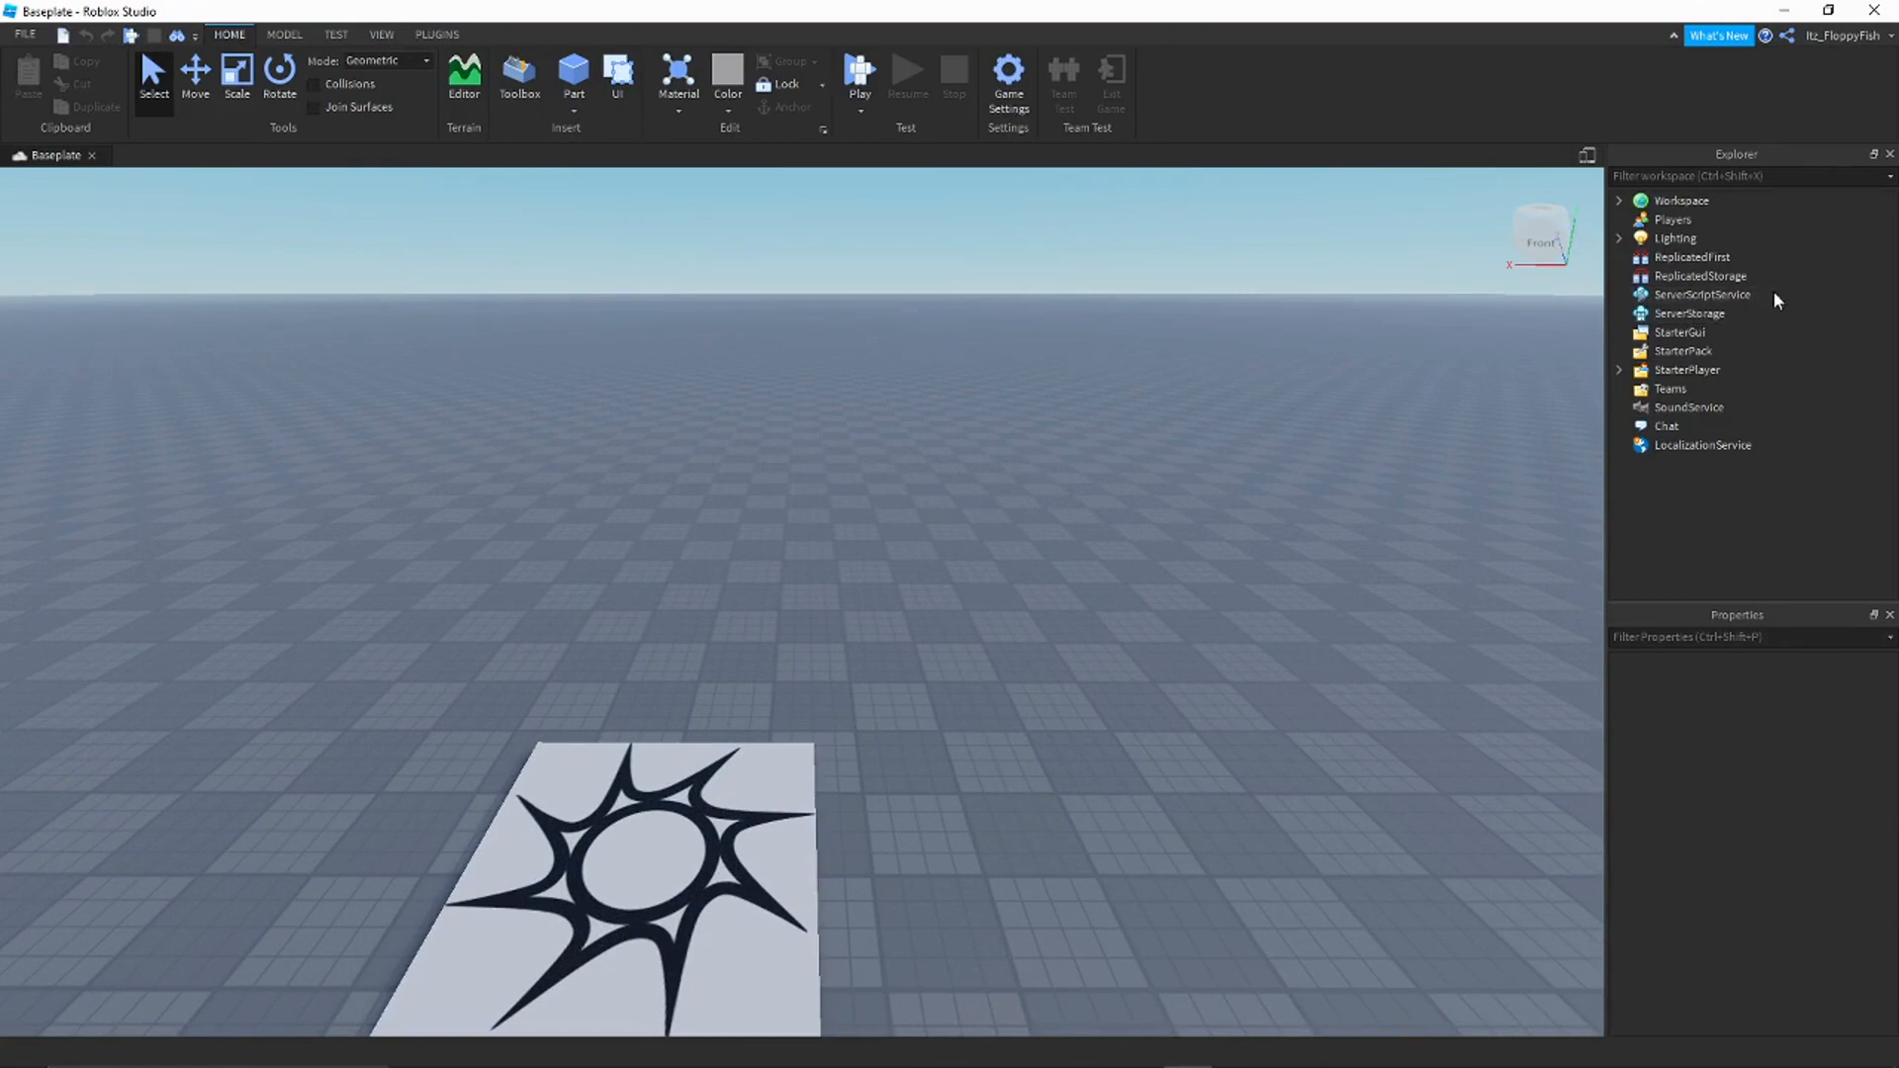
{"action": "mouse_move", "coordinate": [1765, 296]}
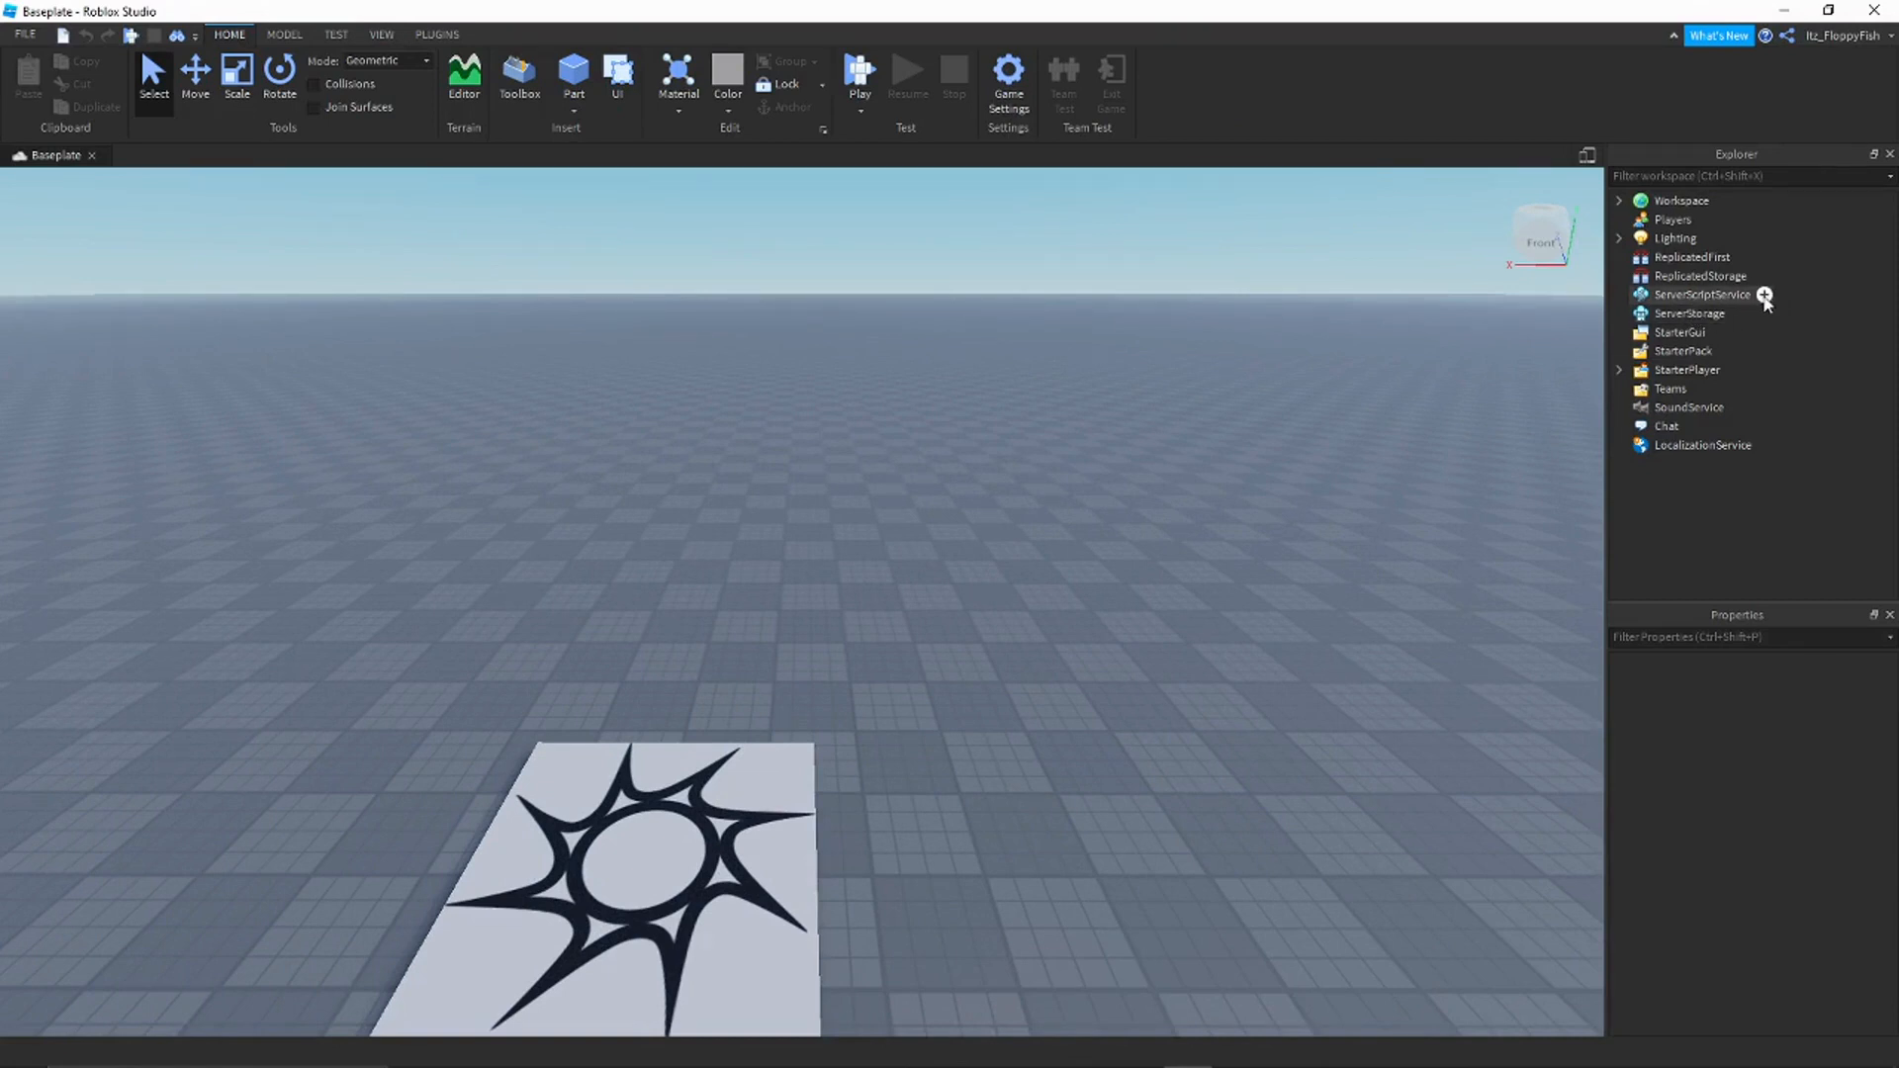
Step: Insert a new Script object under ServerScriptService
{"action": "left_click", "coordinate": [1765, 295]}
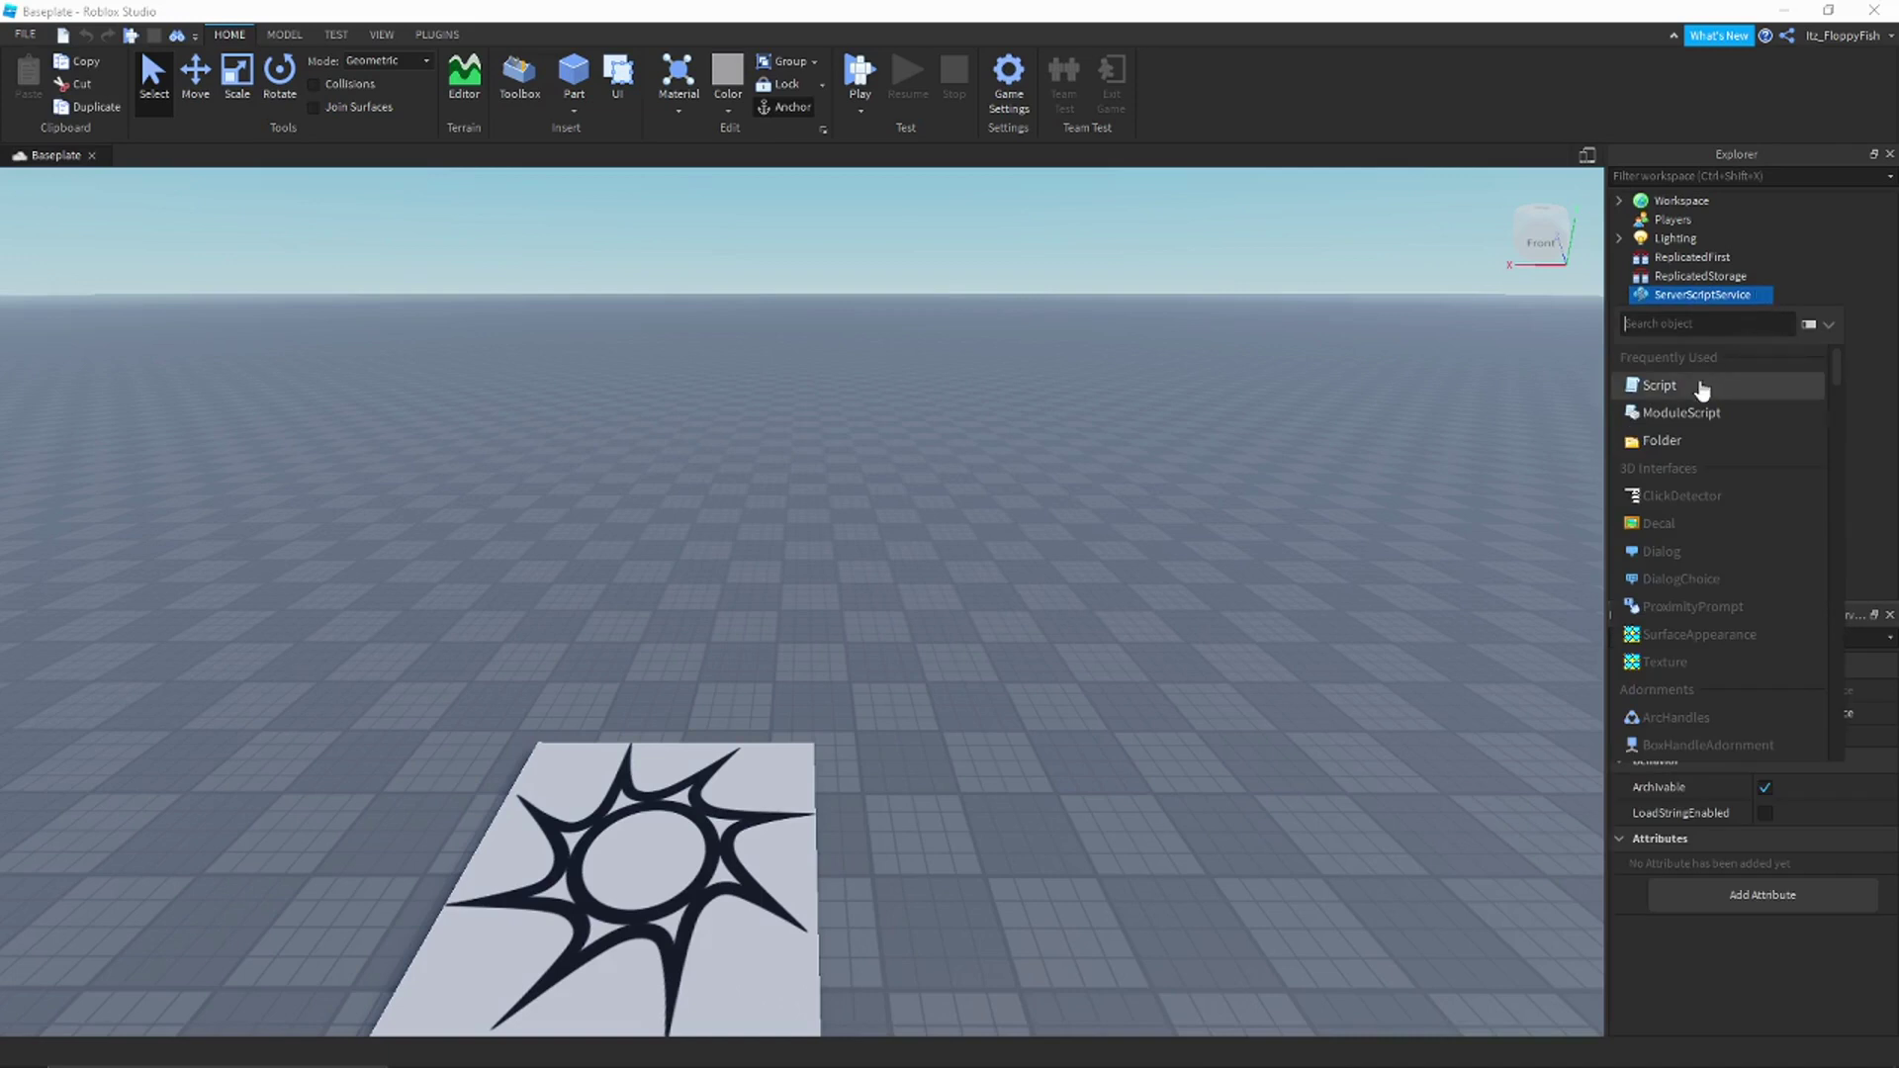
{"action": "mouse_move", "coordinate": [1708, 387]}
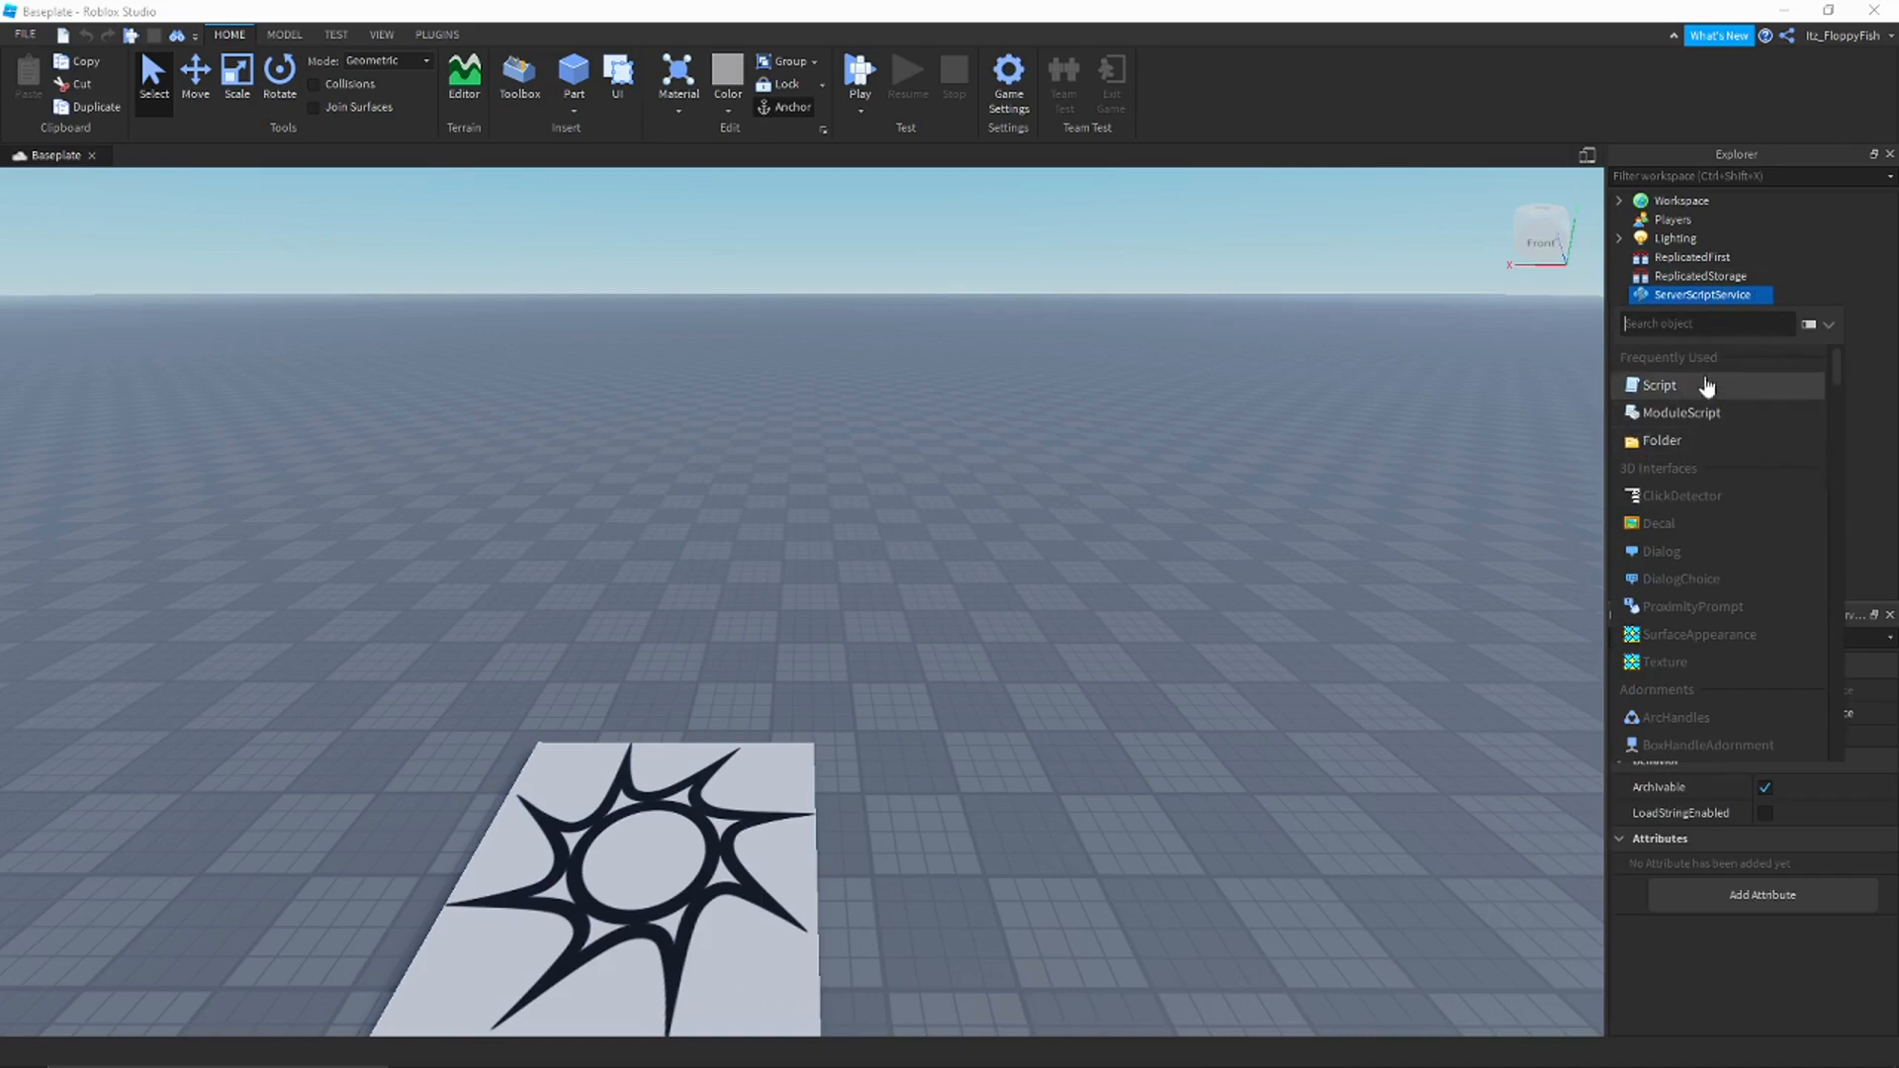
{"action": "mouse_move", "coordinate": [1695, 389]}
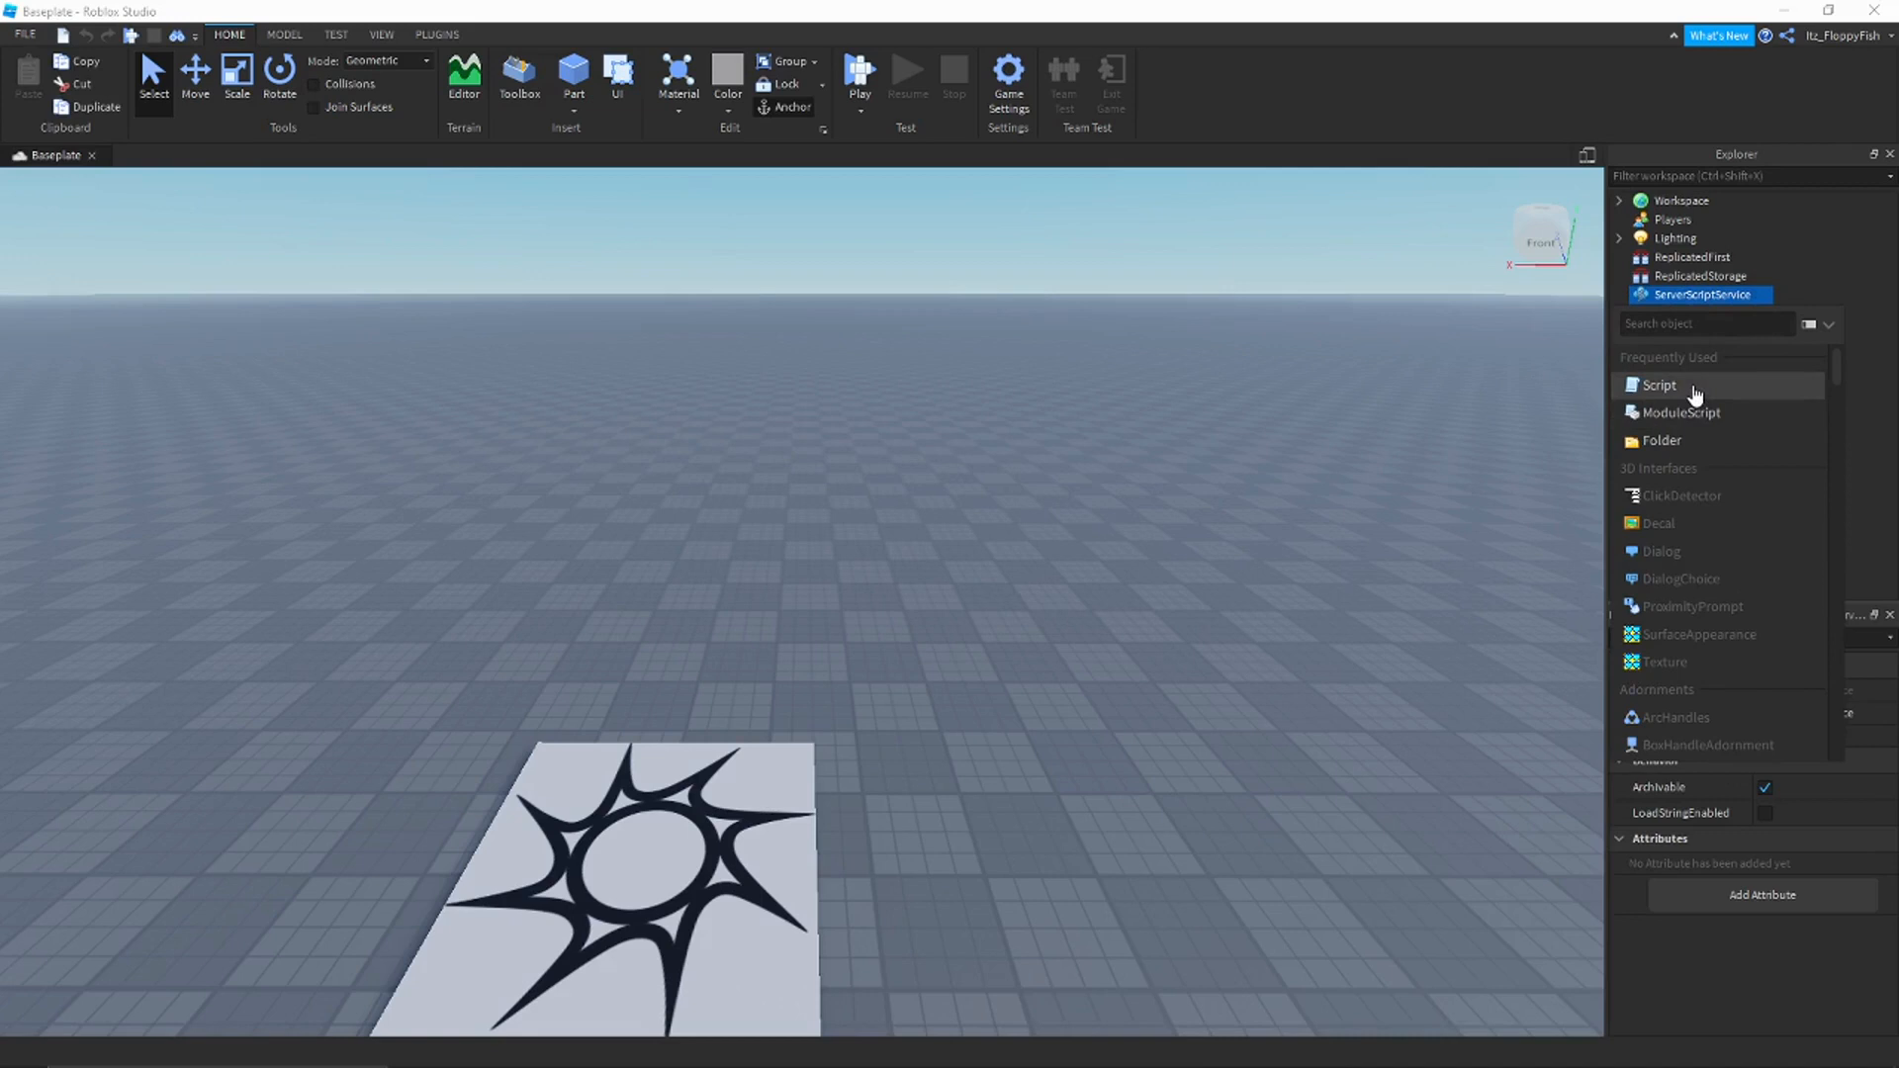
{"action": "left_click", "coordinate": [1661, 384]}
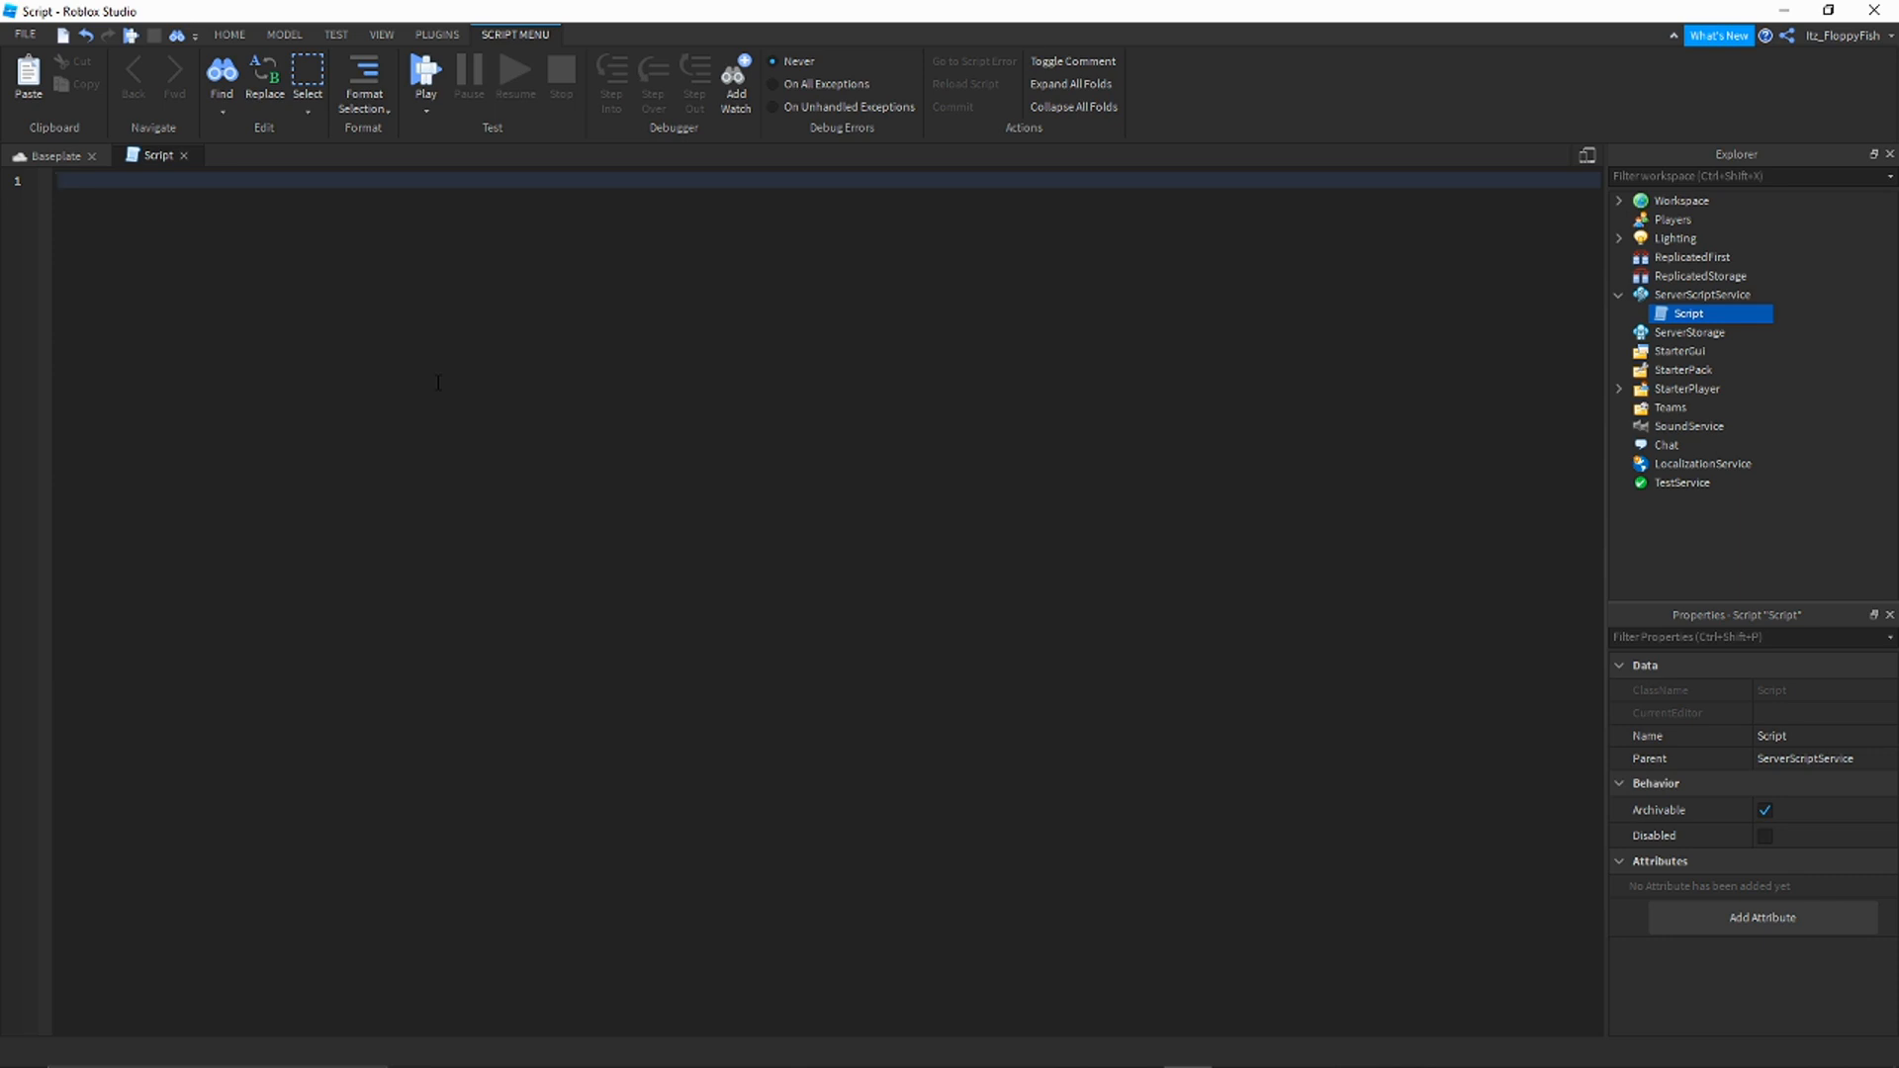
{"action": "mouse_move", "coordinate": [240, 444]}
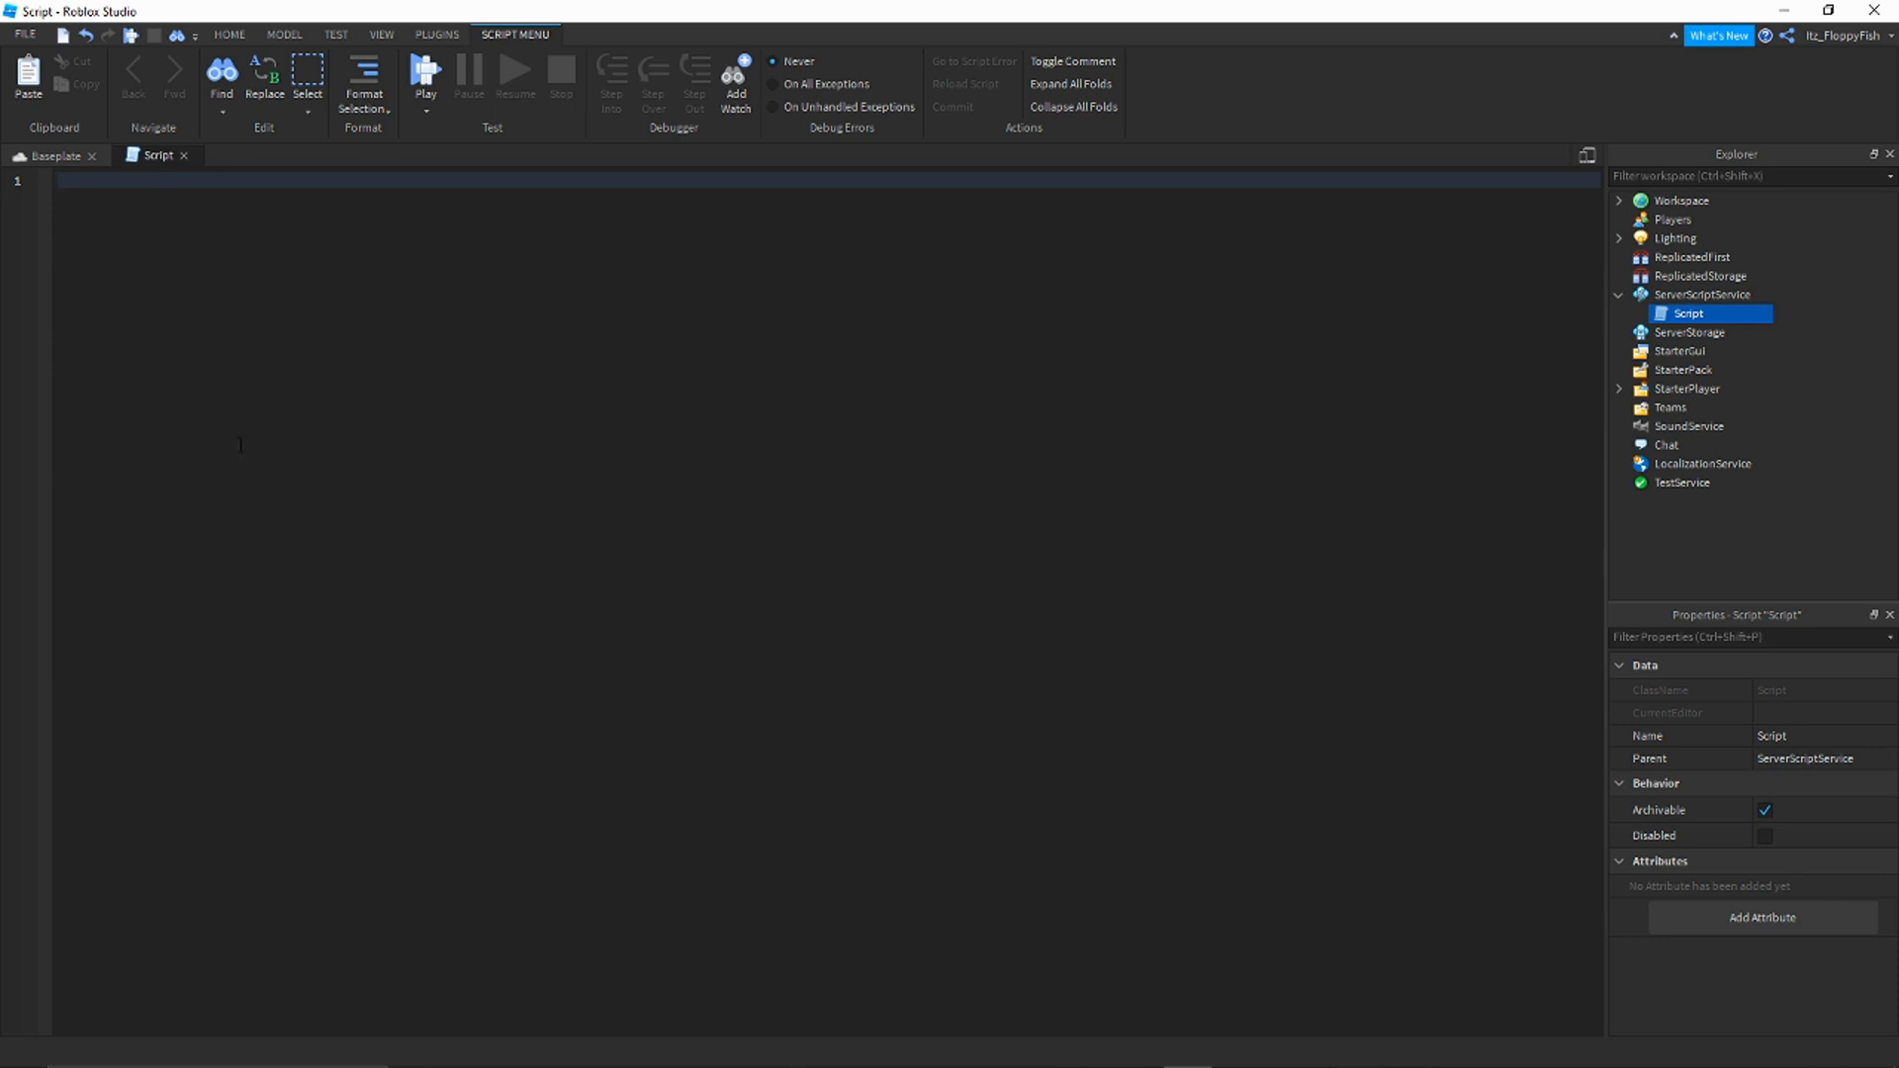
Step: Return briefly to the baseplate scene, then reopen the blank Script for editing
{"action": "left_click", "coordinate": [50, 156]}
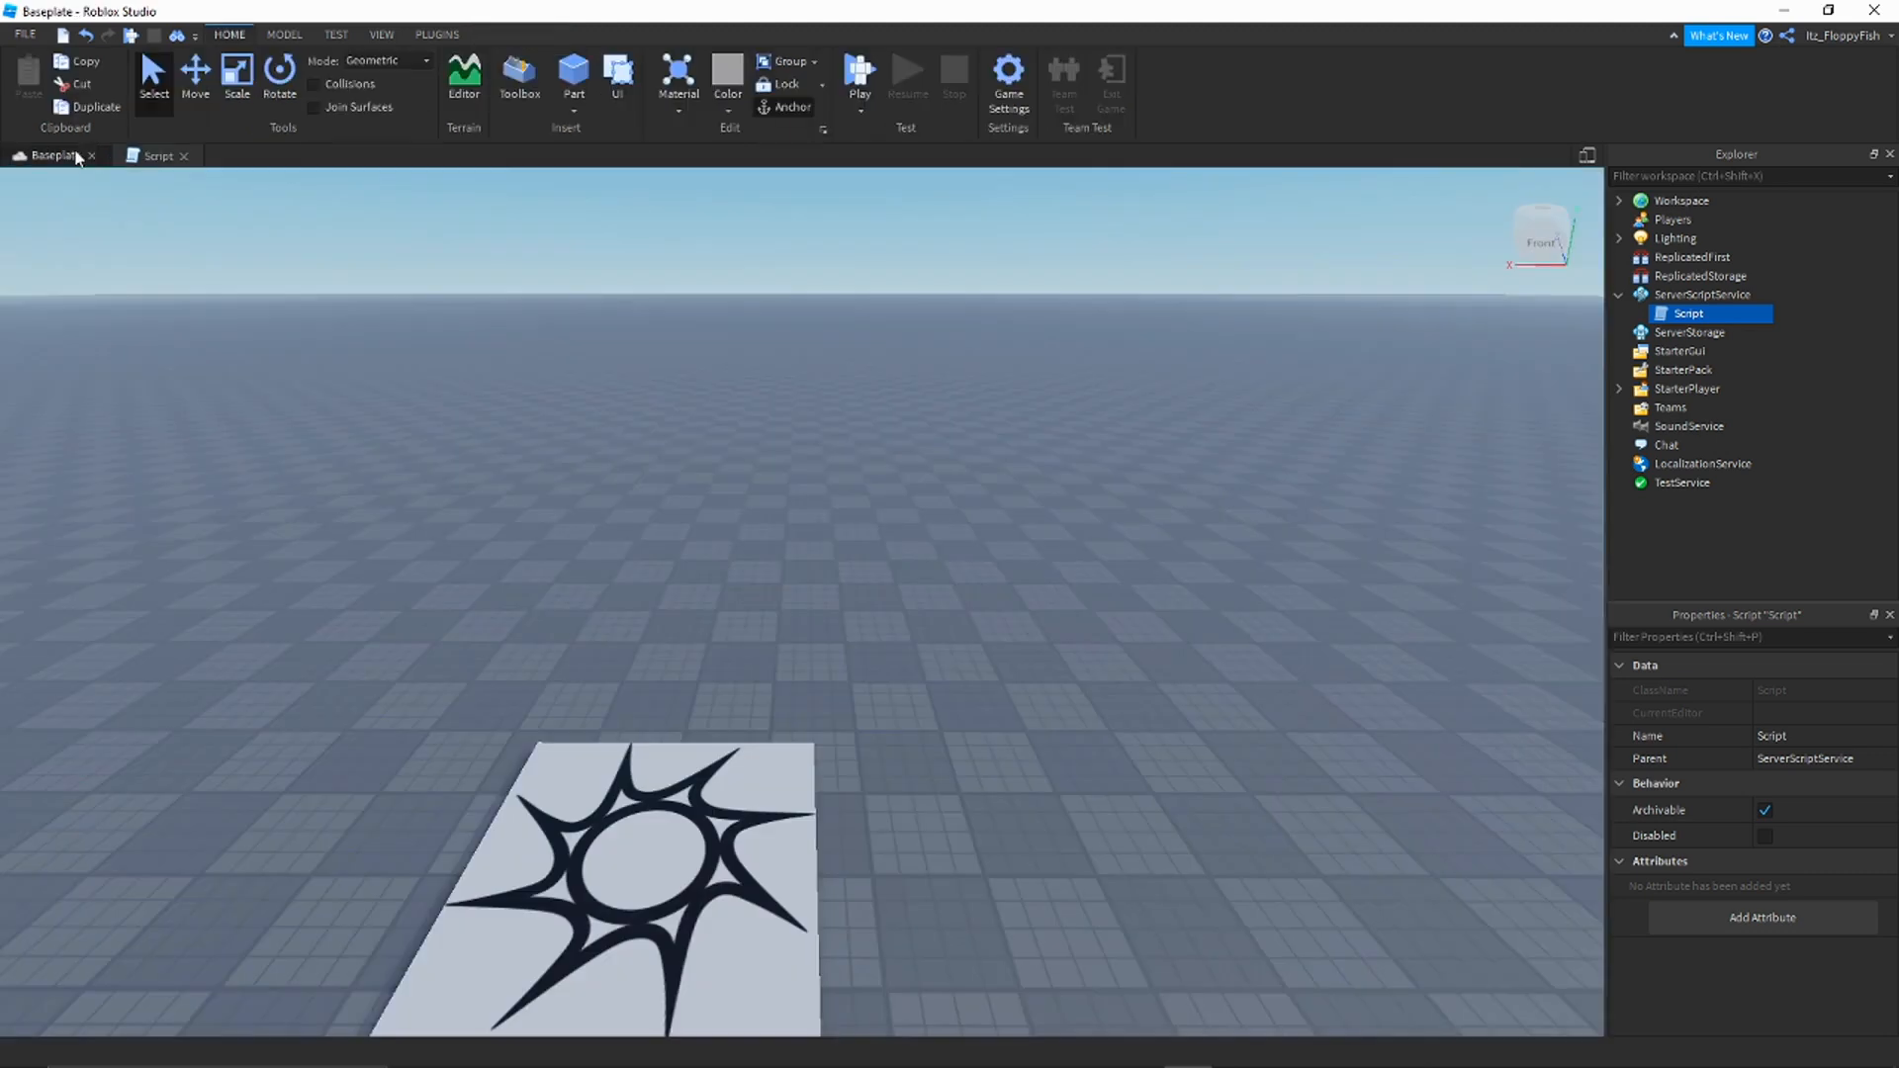
{"action": "double_click", "coordinate": [1687, 314]}
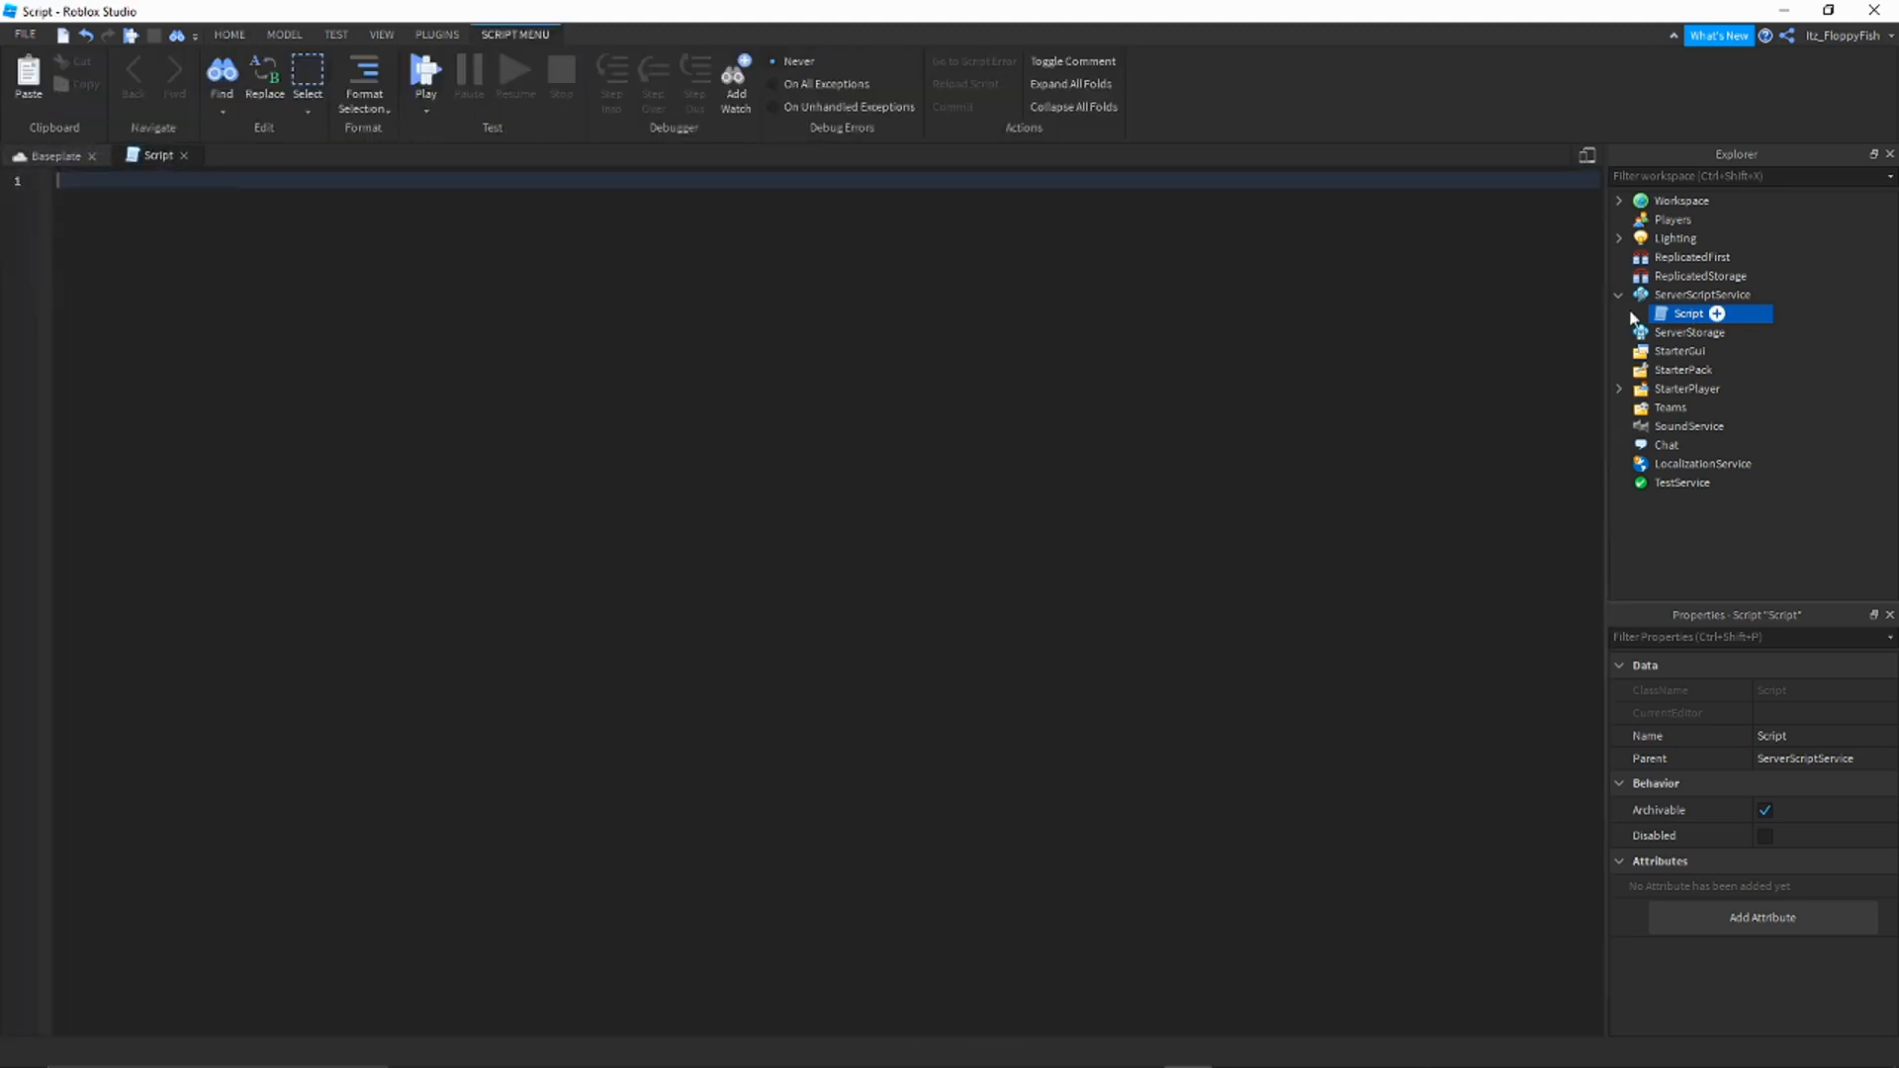
{"action": "mouse_move", "coordinate": [546, 400]}
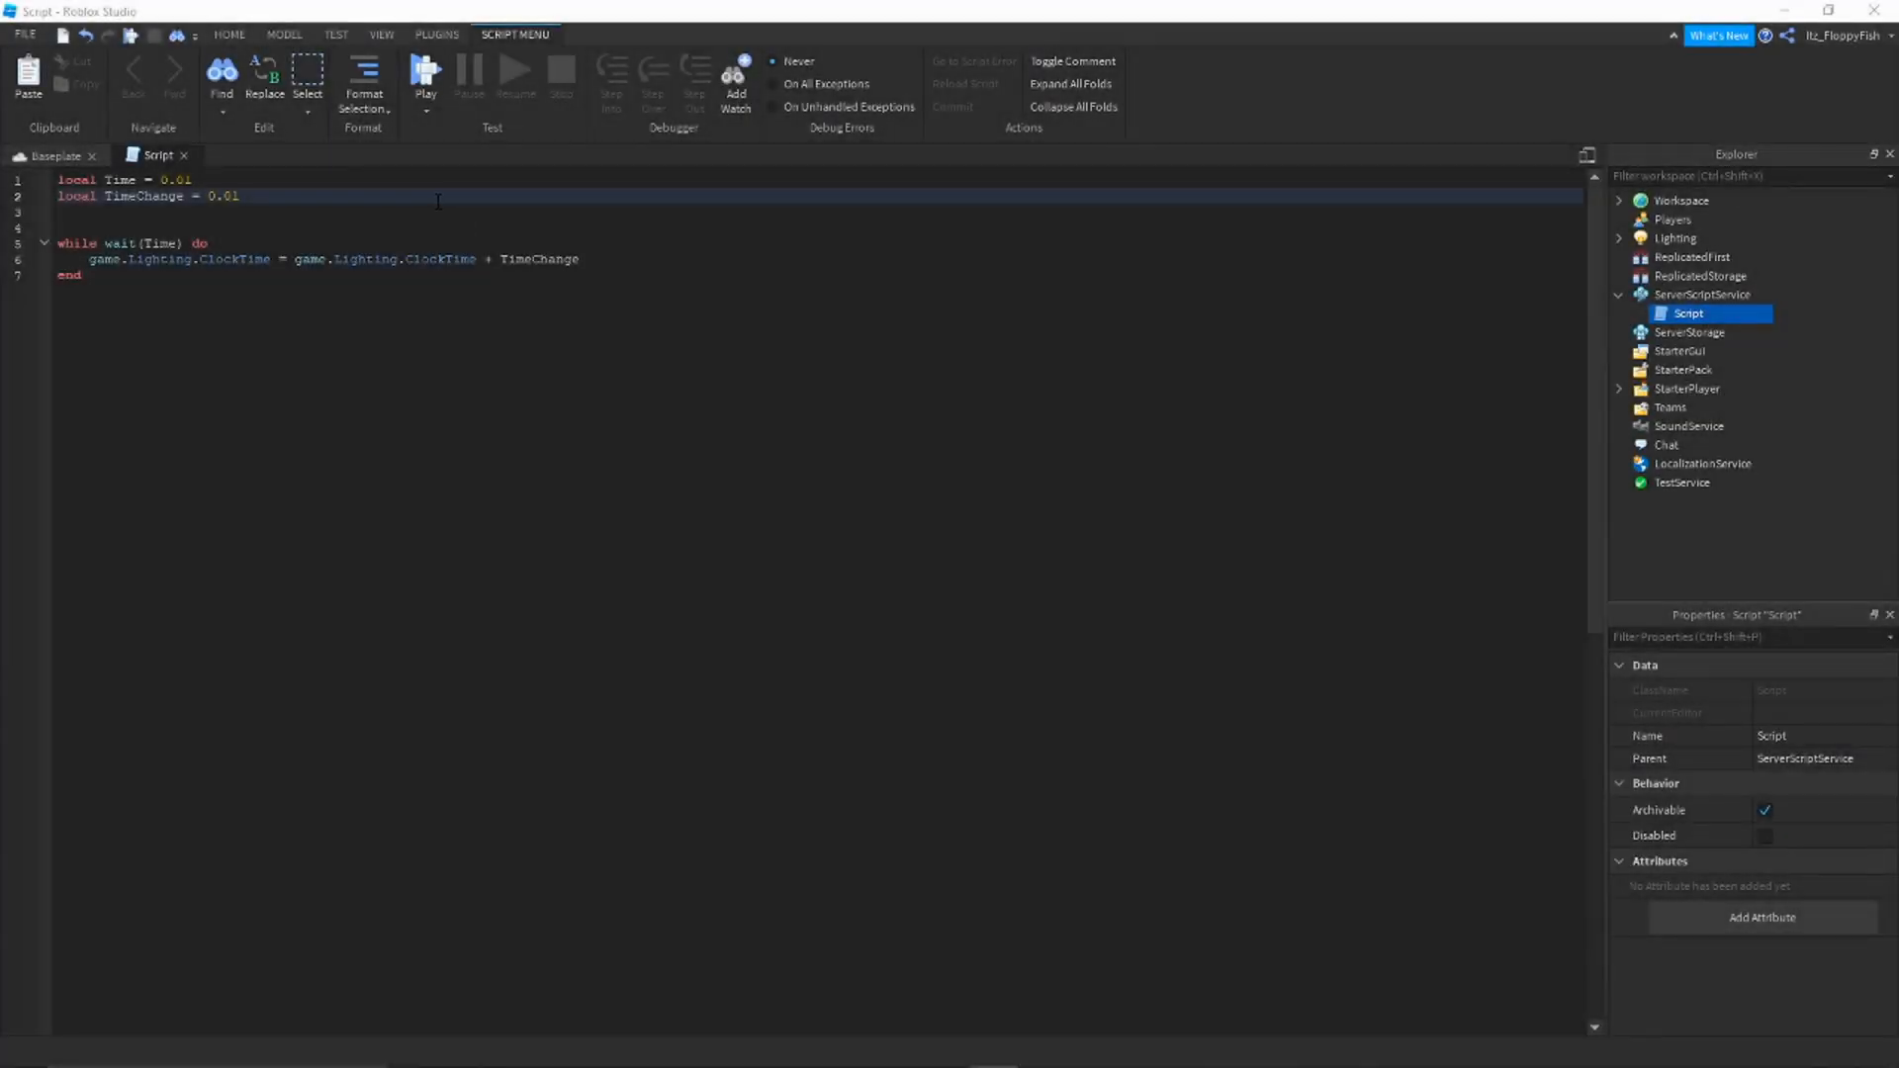
Step: Change the script's TimeChange value to 1
{"action": "key", "text": "BackSpace"}
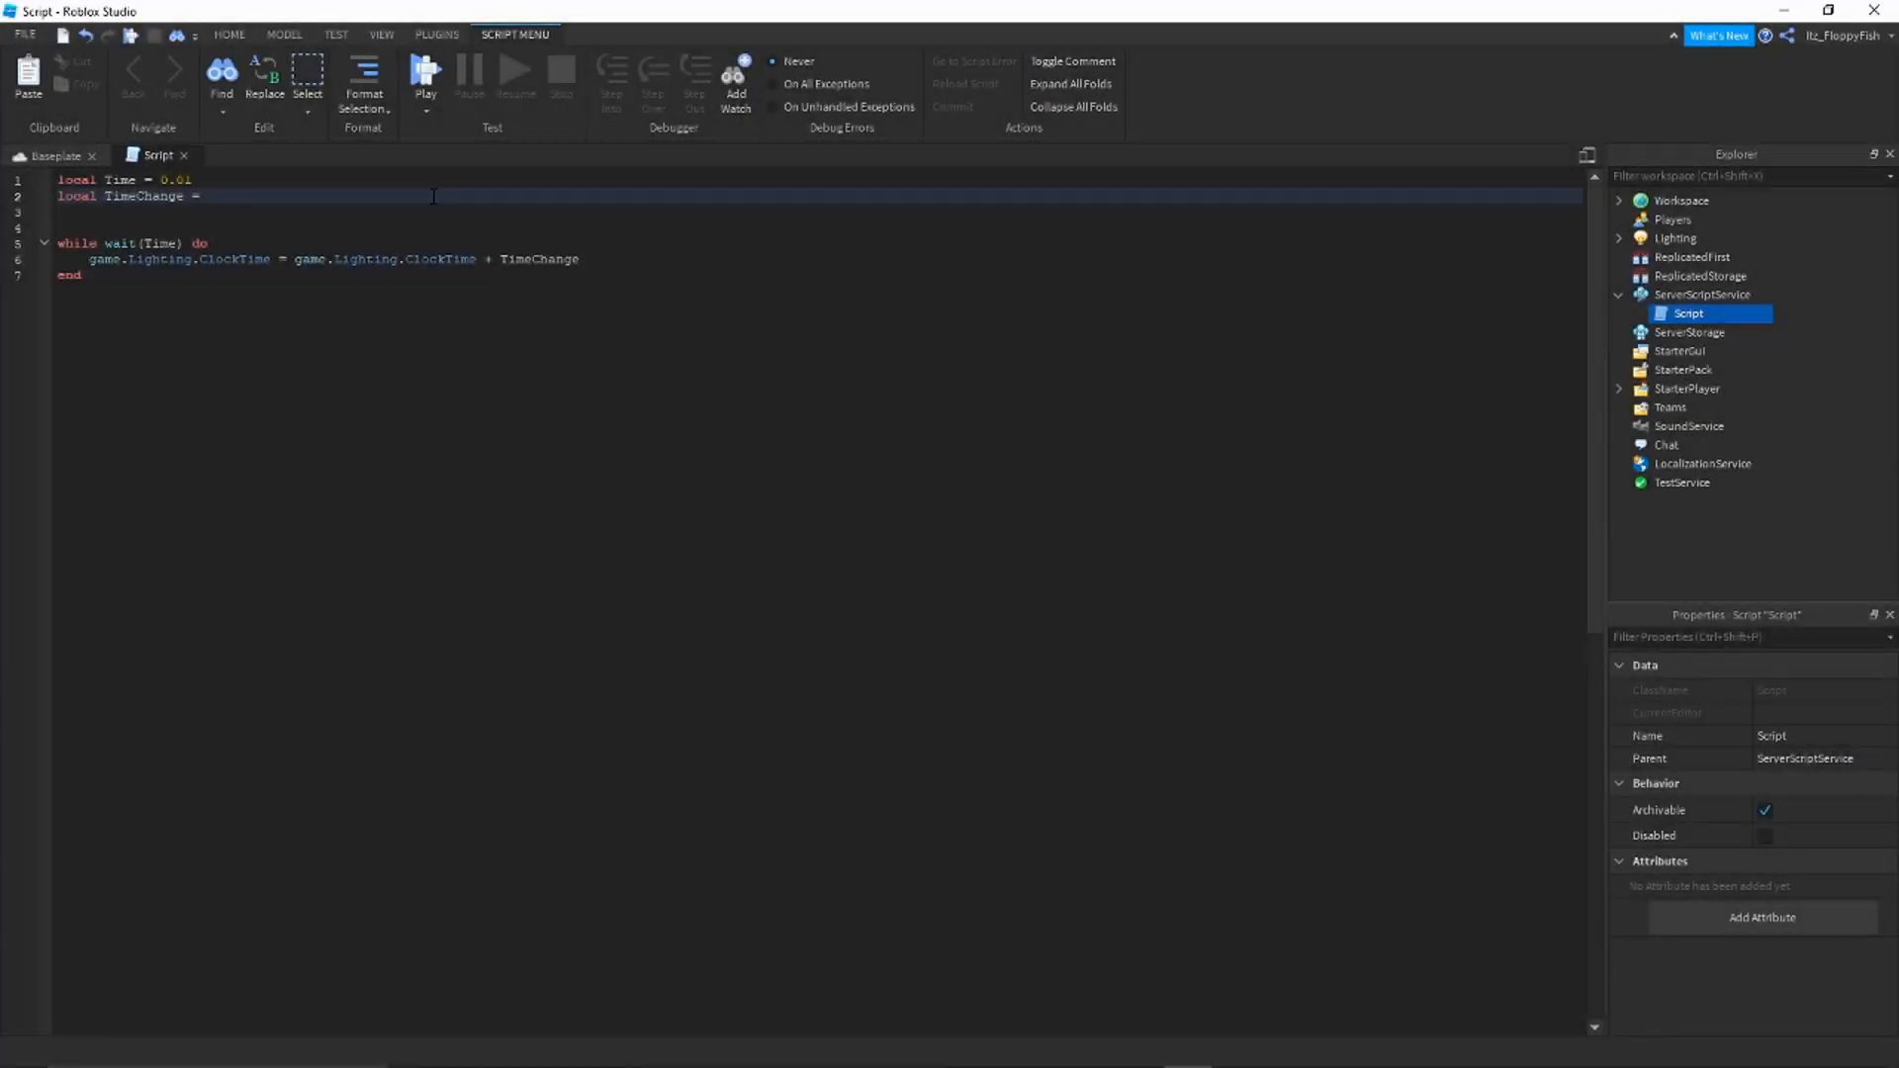
{"action": "type", "text": "1"}
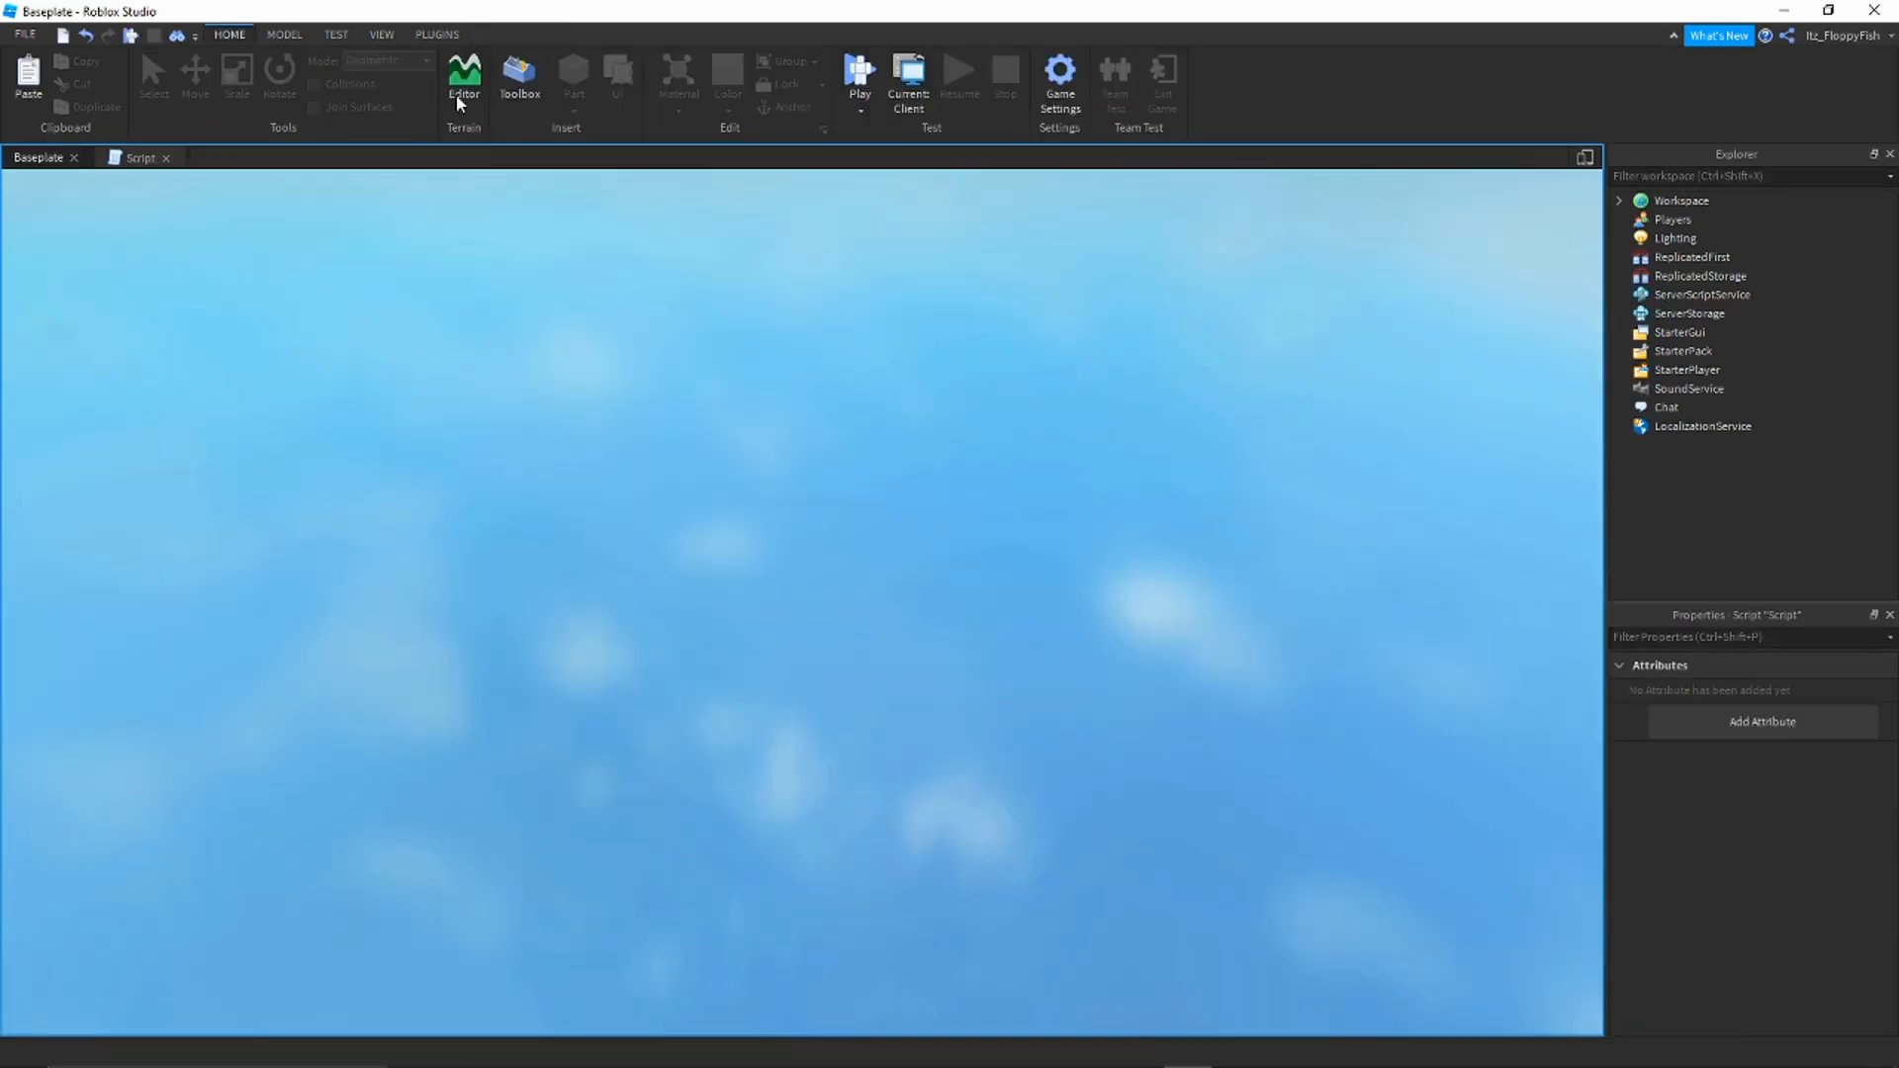
Step: Run the playtest until the baseplate sky turns to night, then stop it
{"action": "left_click", "coordinate": [858, 75]}
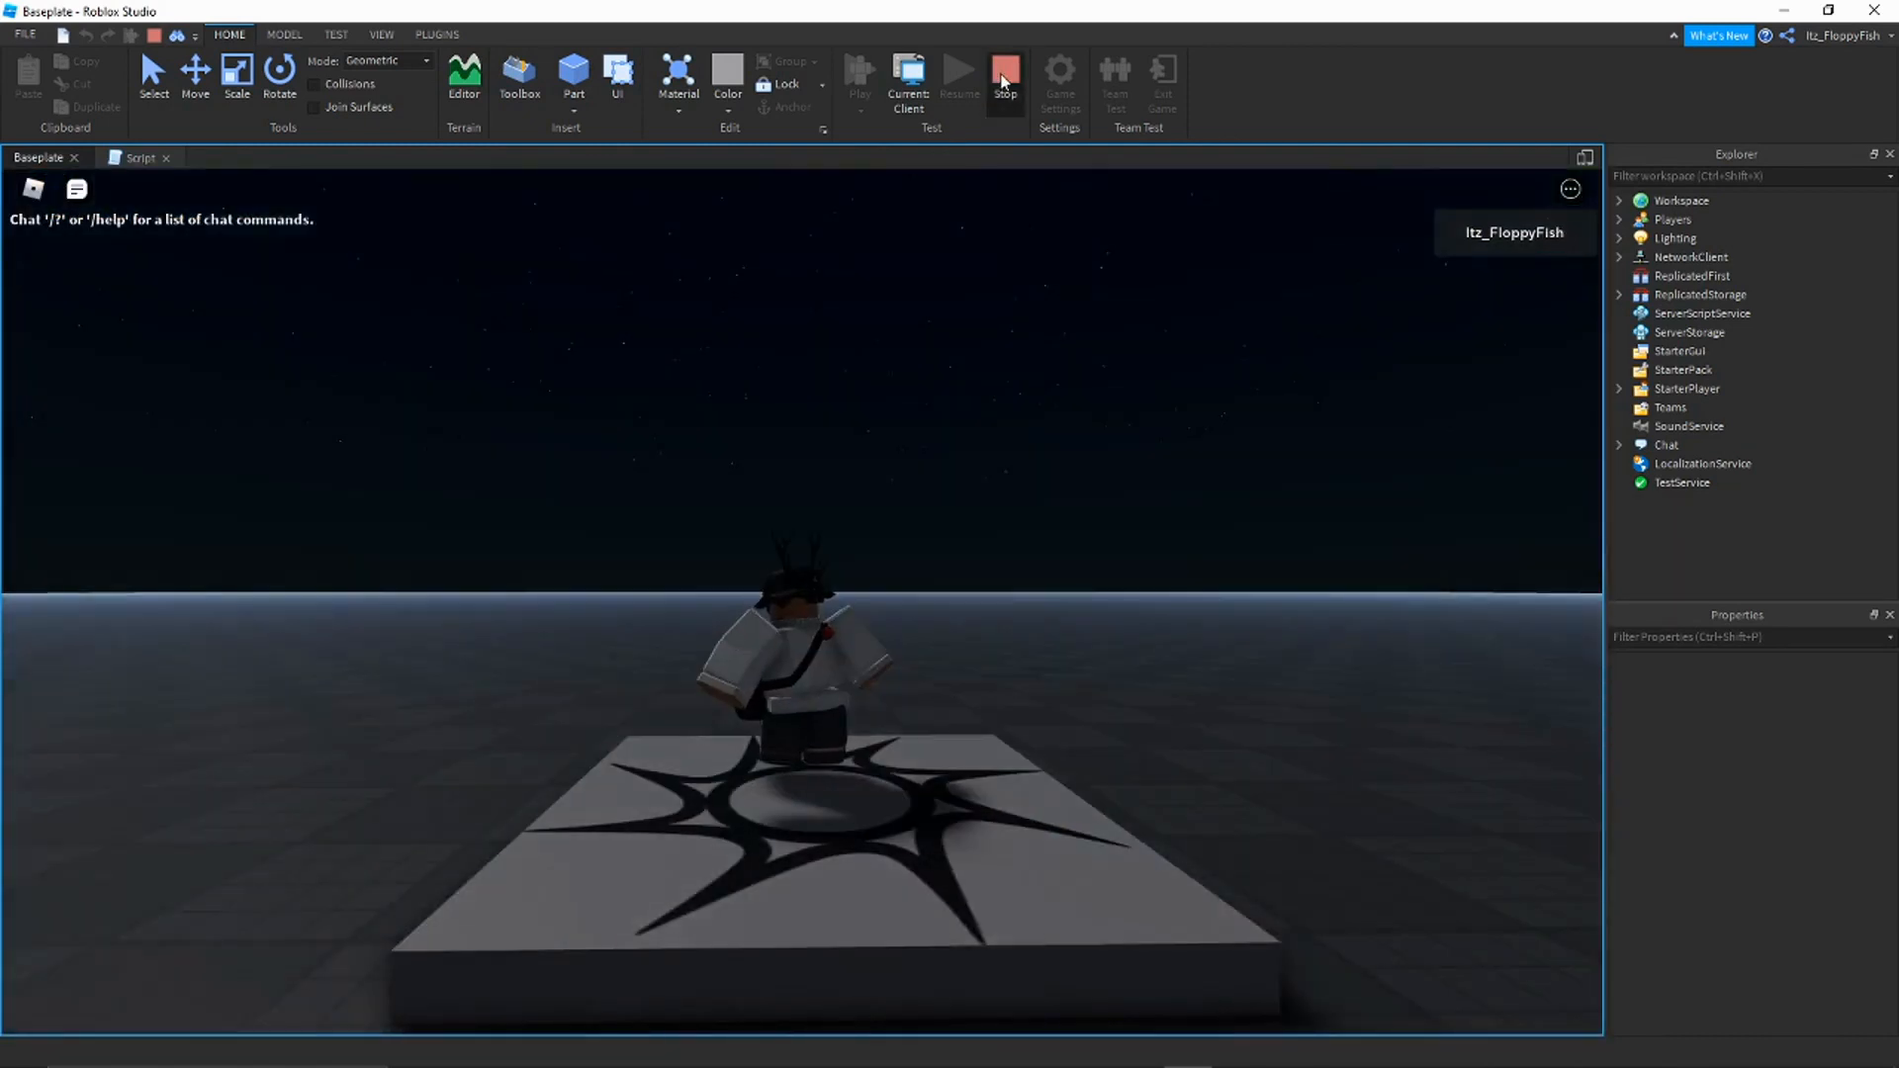
{"action": "left_click", "coordinate": [1005, 75]}
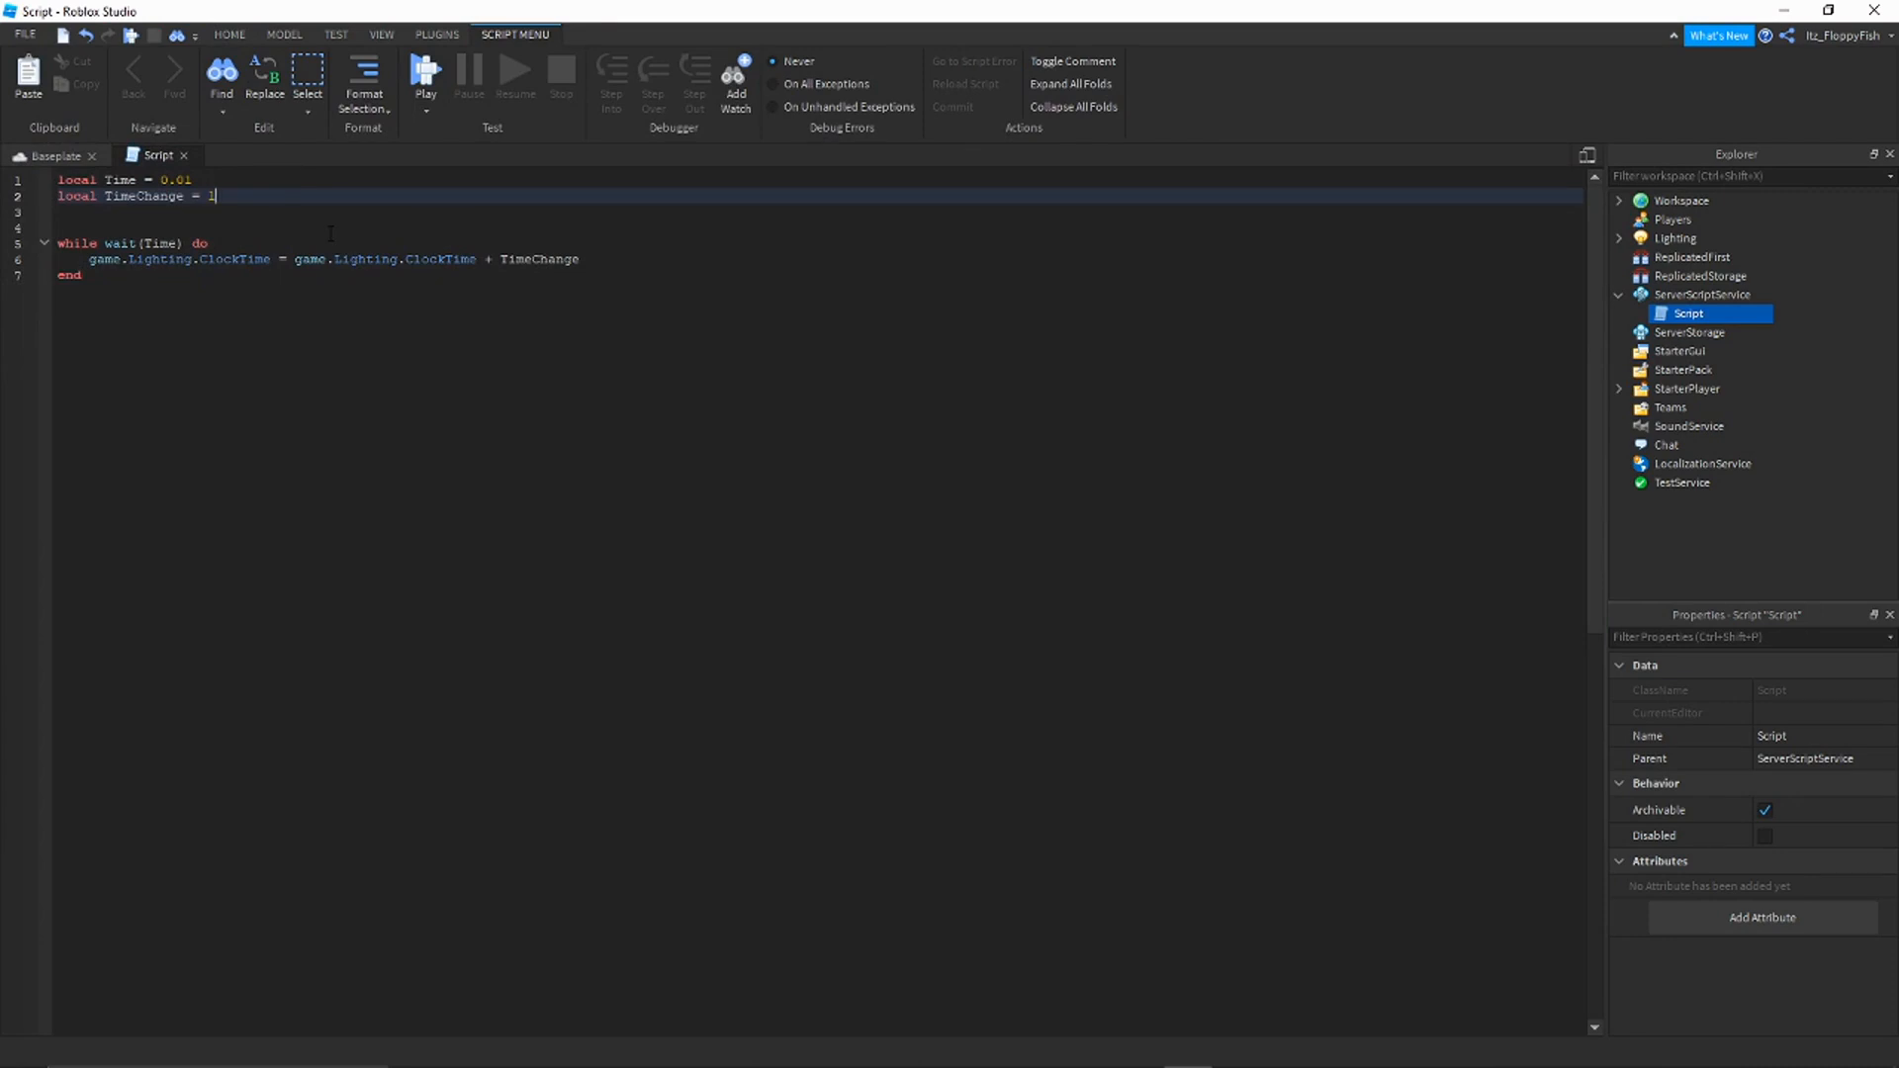
Step: Replace TimeChange's value of 1 with 0.001 on line 2
{"action": "key", "text": "backspace"}
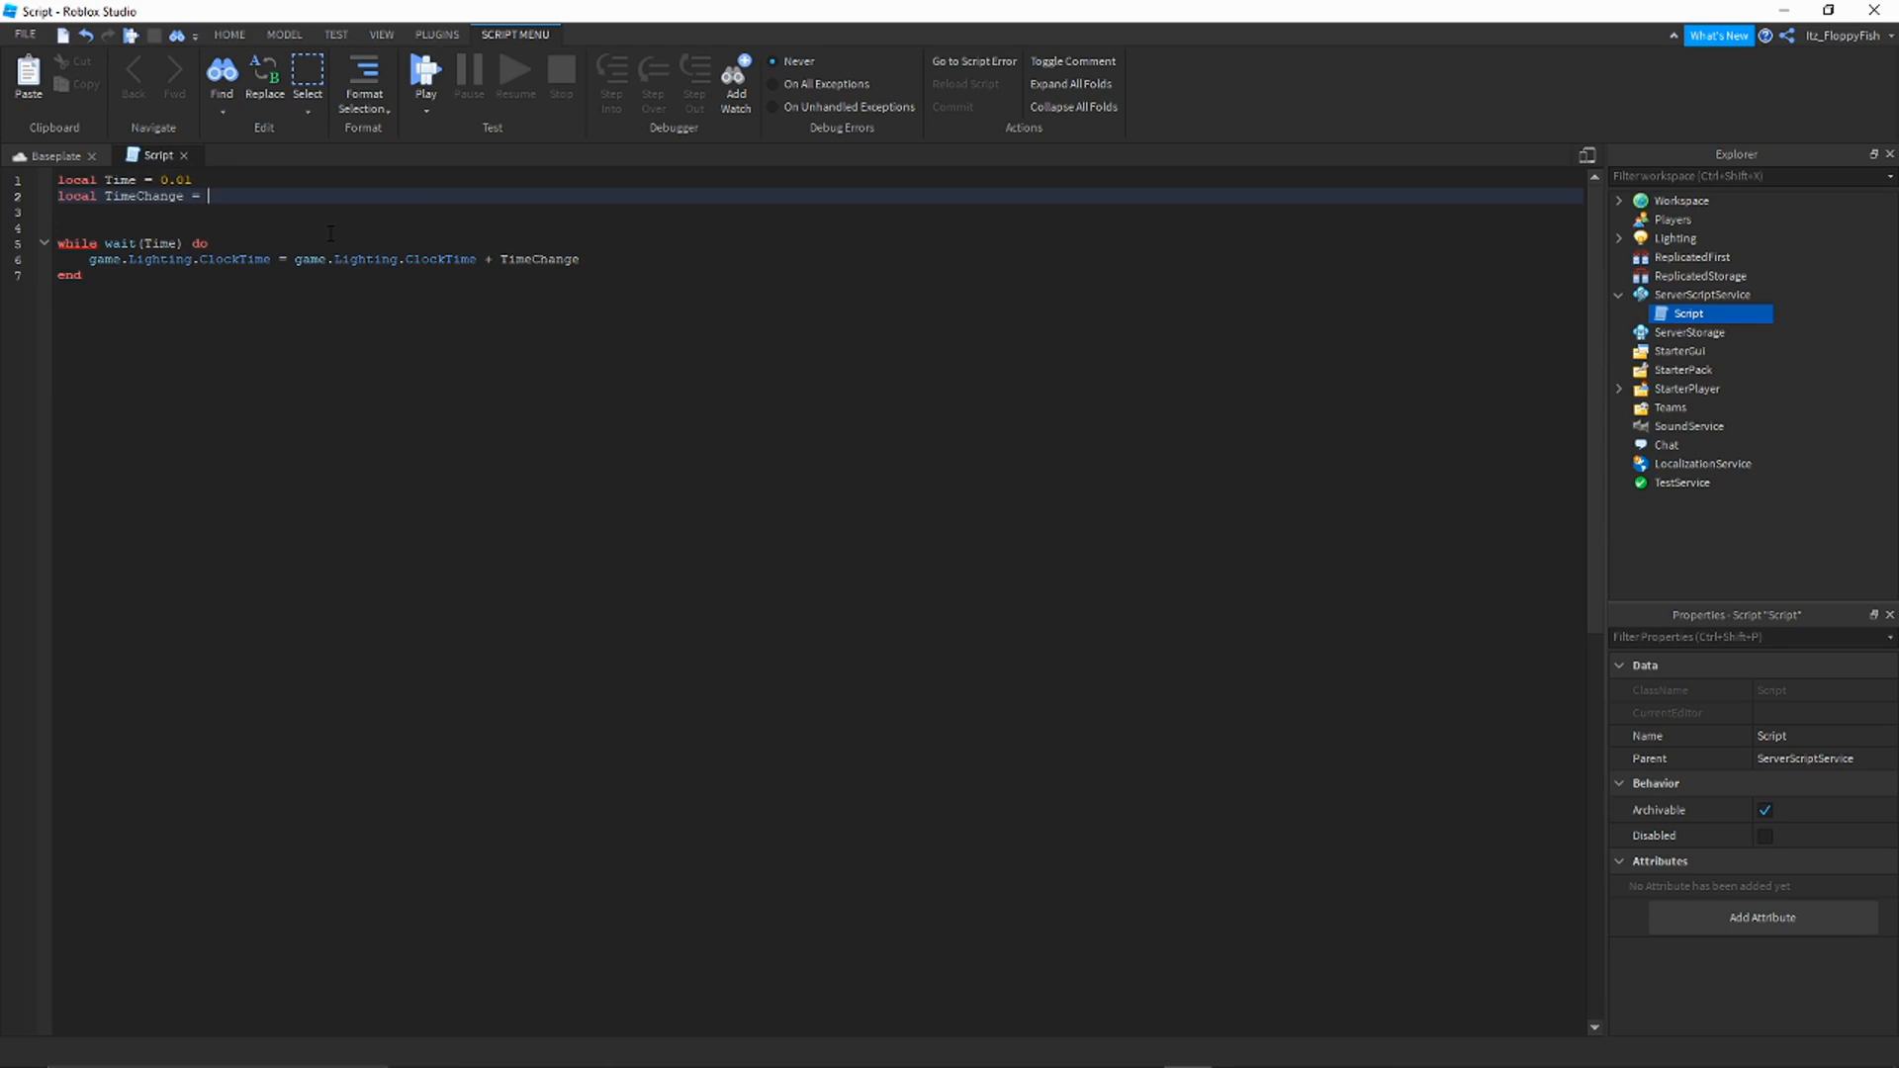
{"action": "type", "text": "0."}
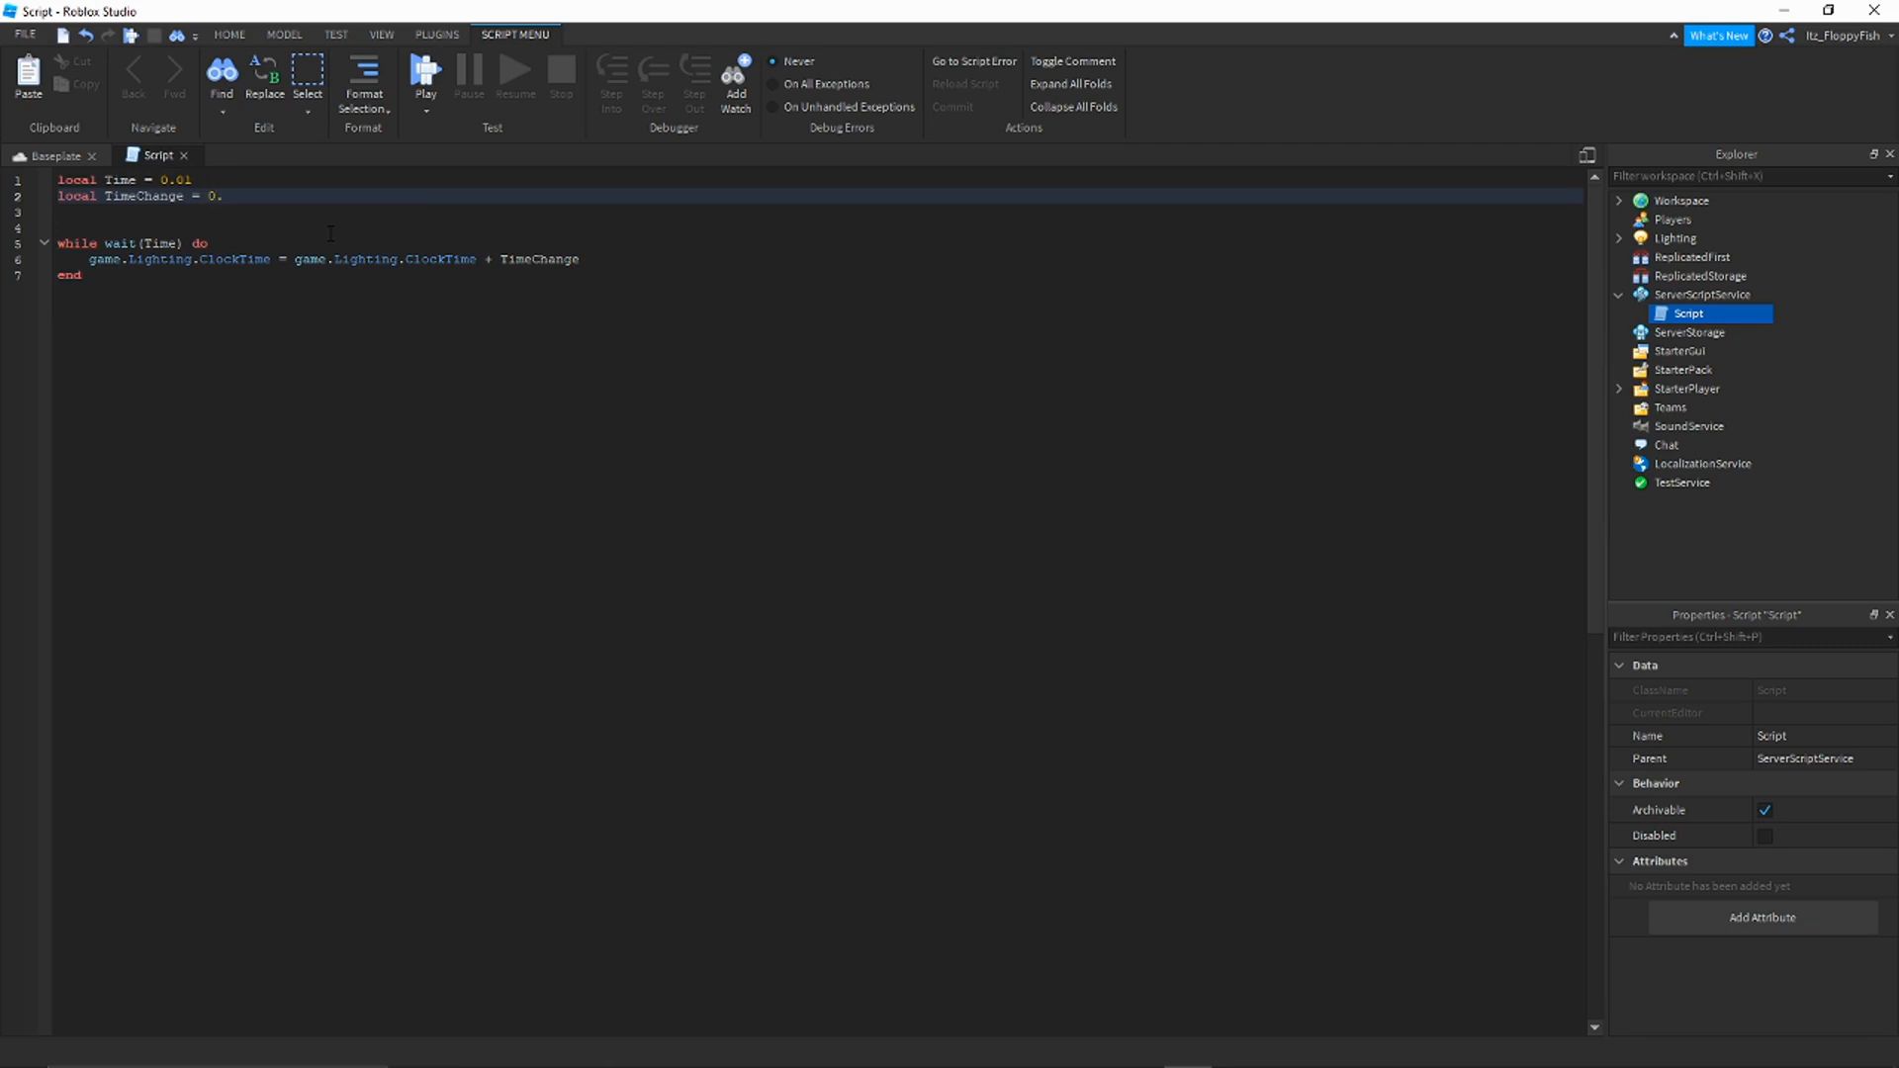
{"action": "type", "text": "01"}
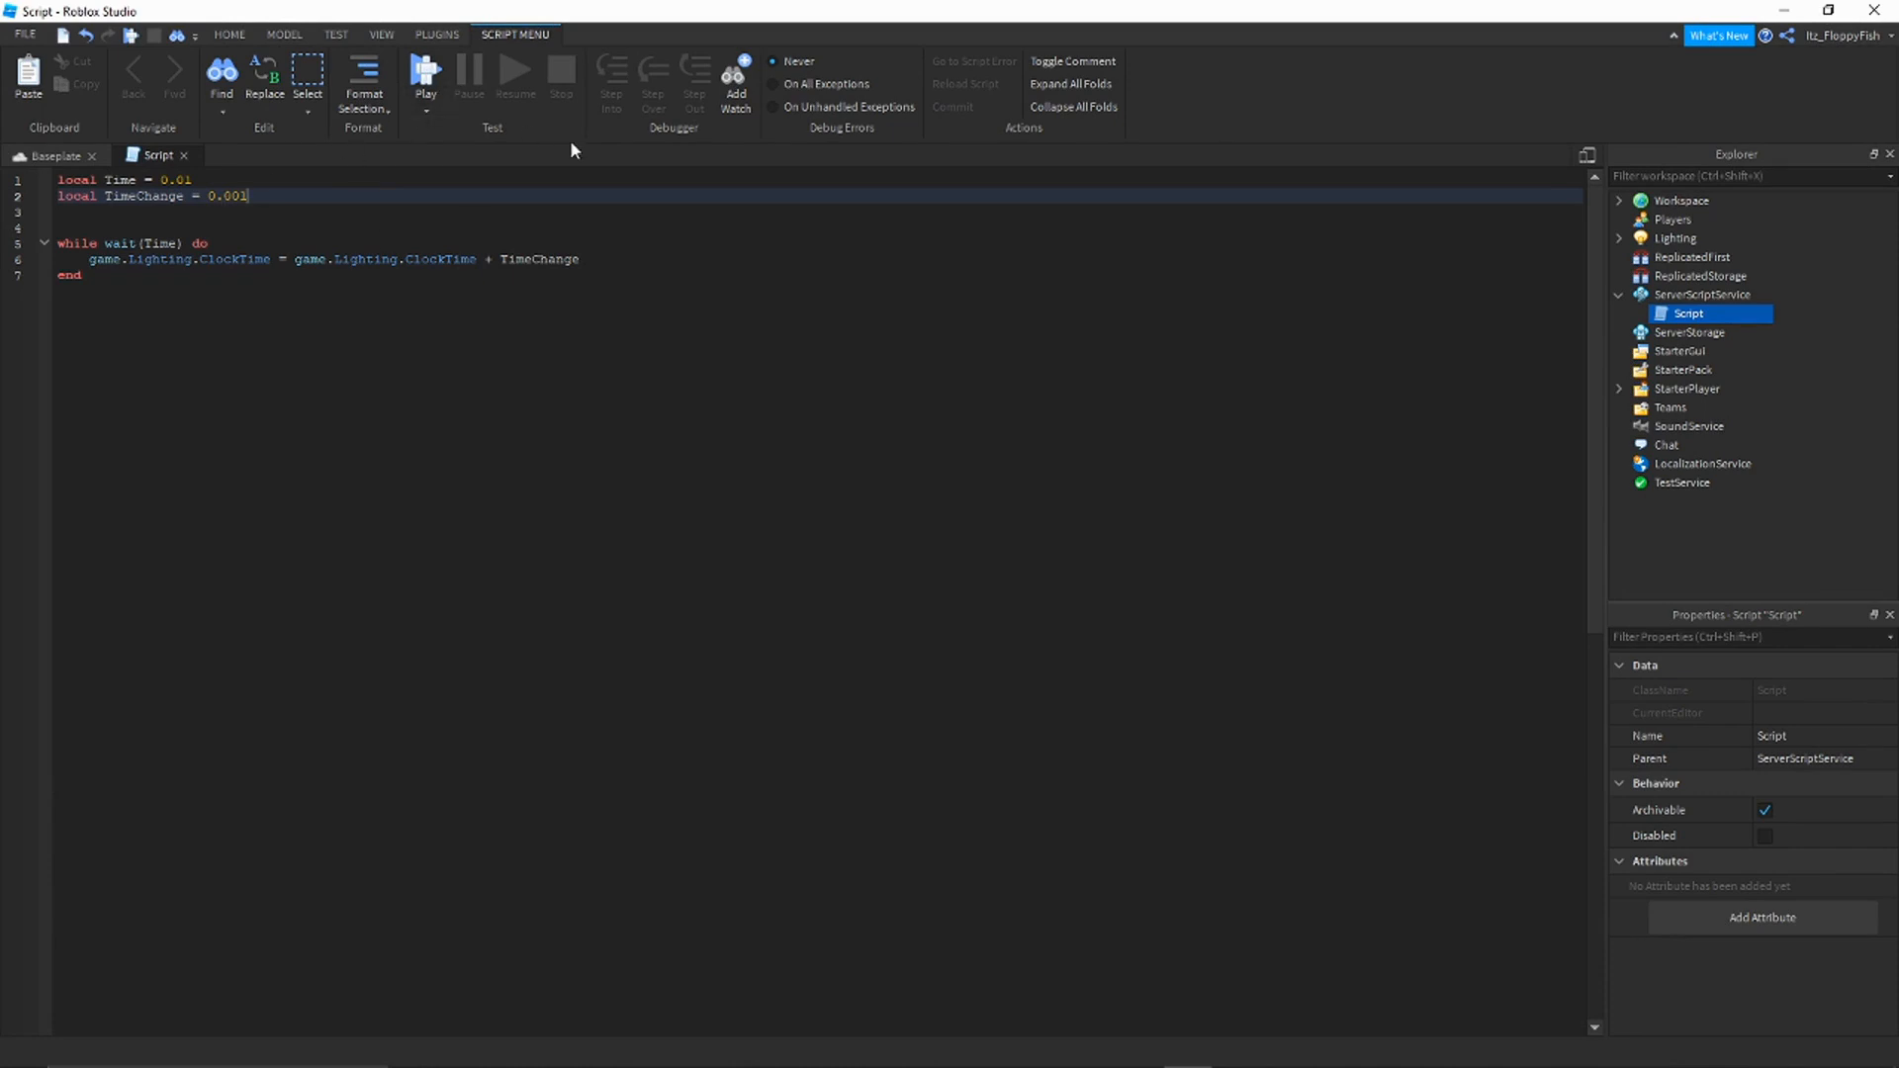
Step: Start a new playtest with TimeChange at 0.001 and watch the sky darken
{"action": "left_click", "coordinate": [38, 157]}
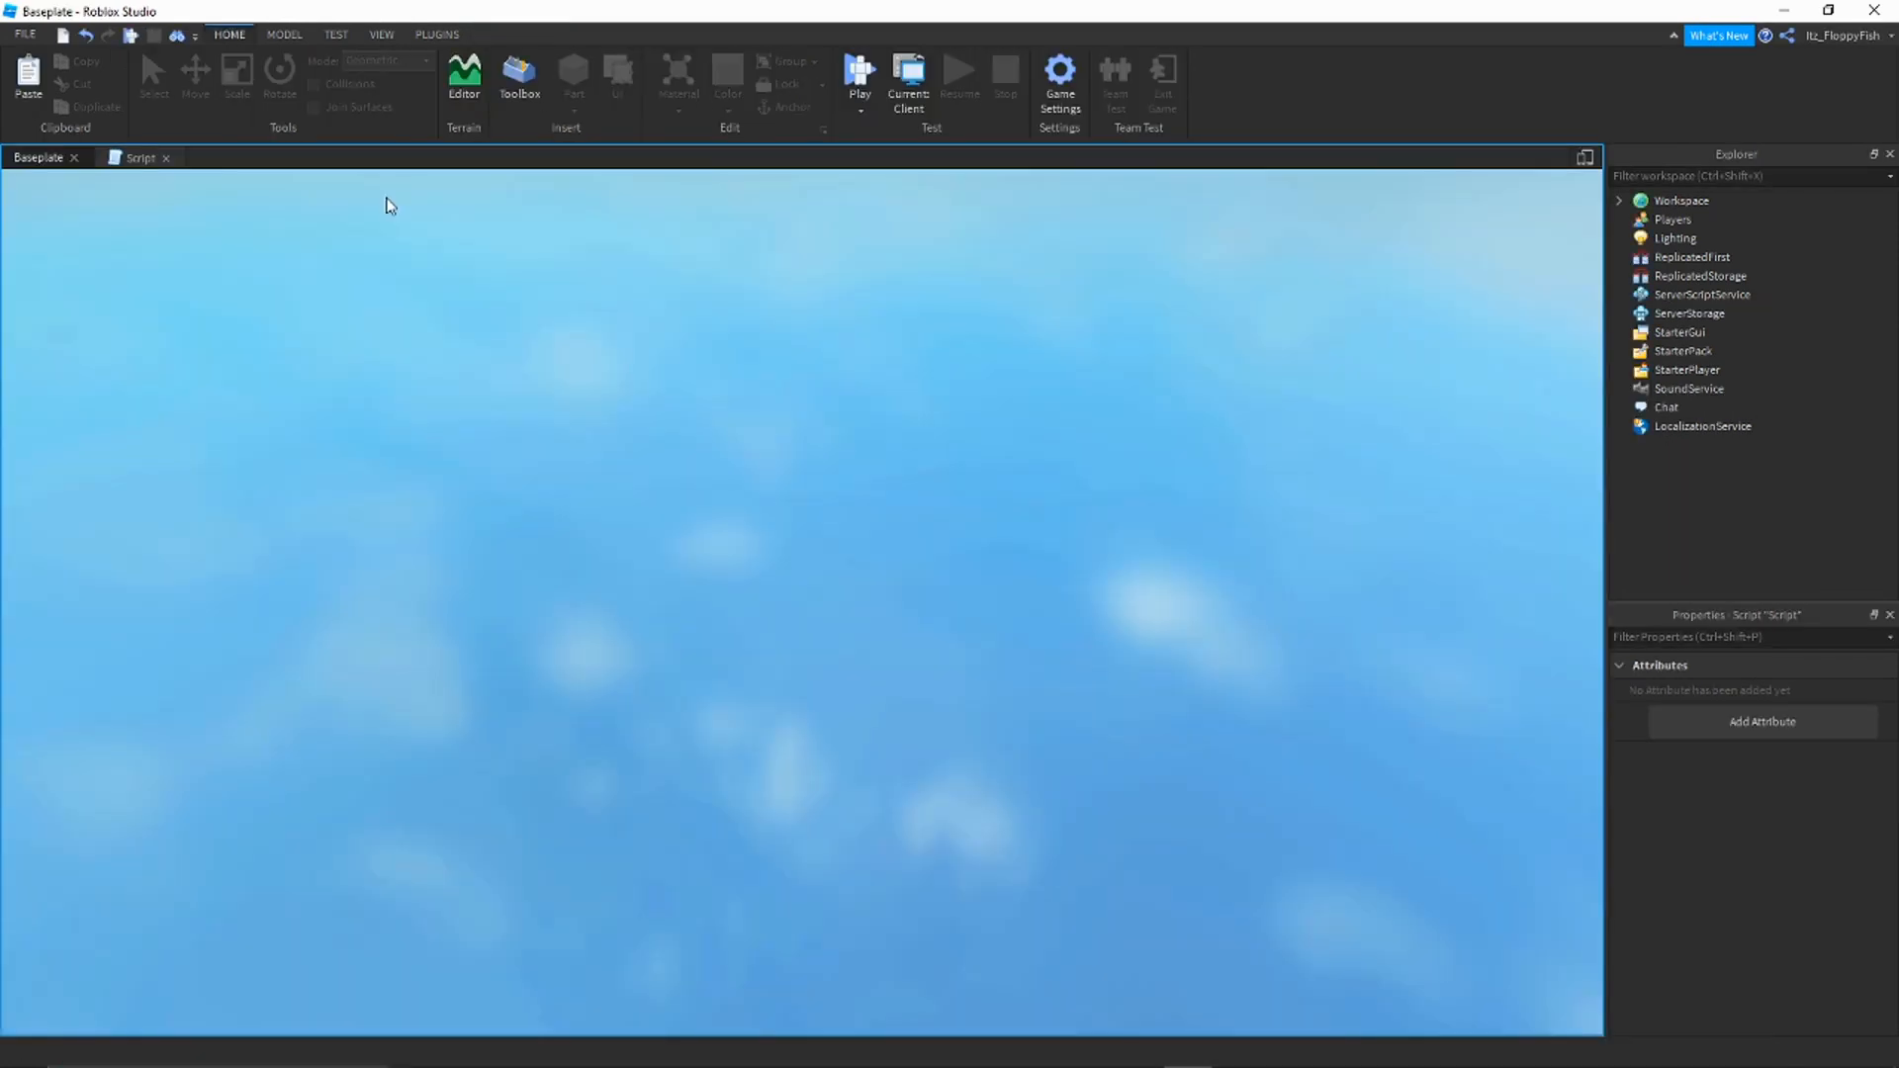
{"action": "left_click", "coordinate": [859, 76]}
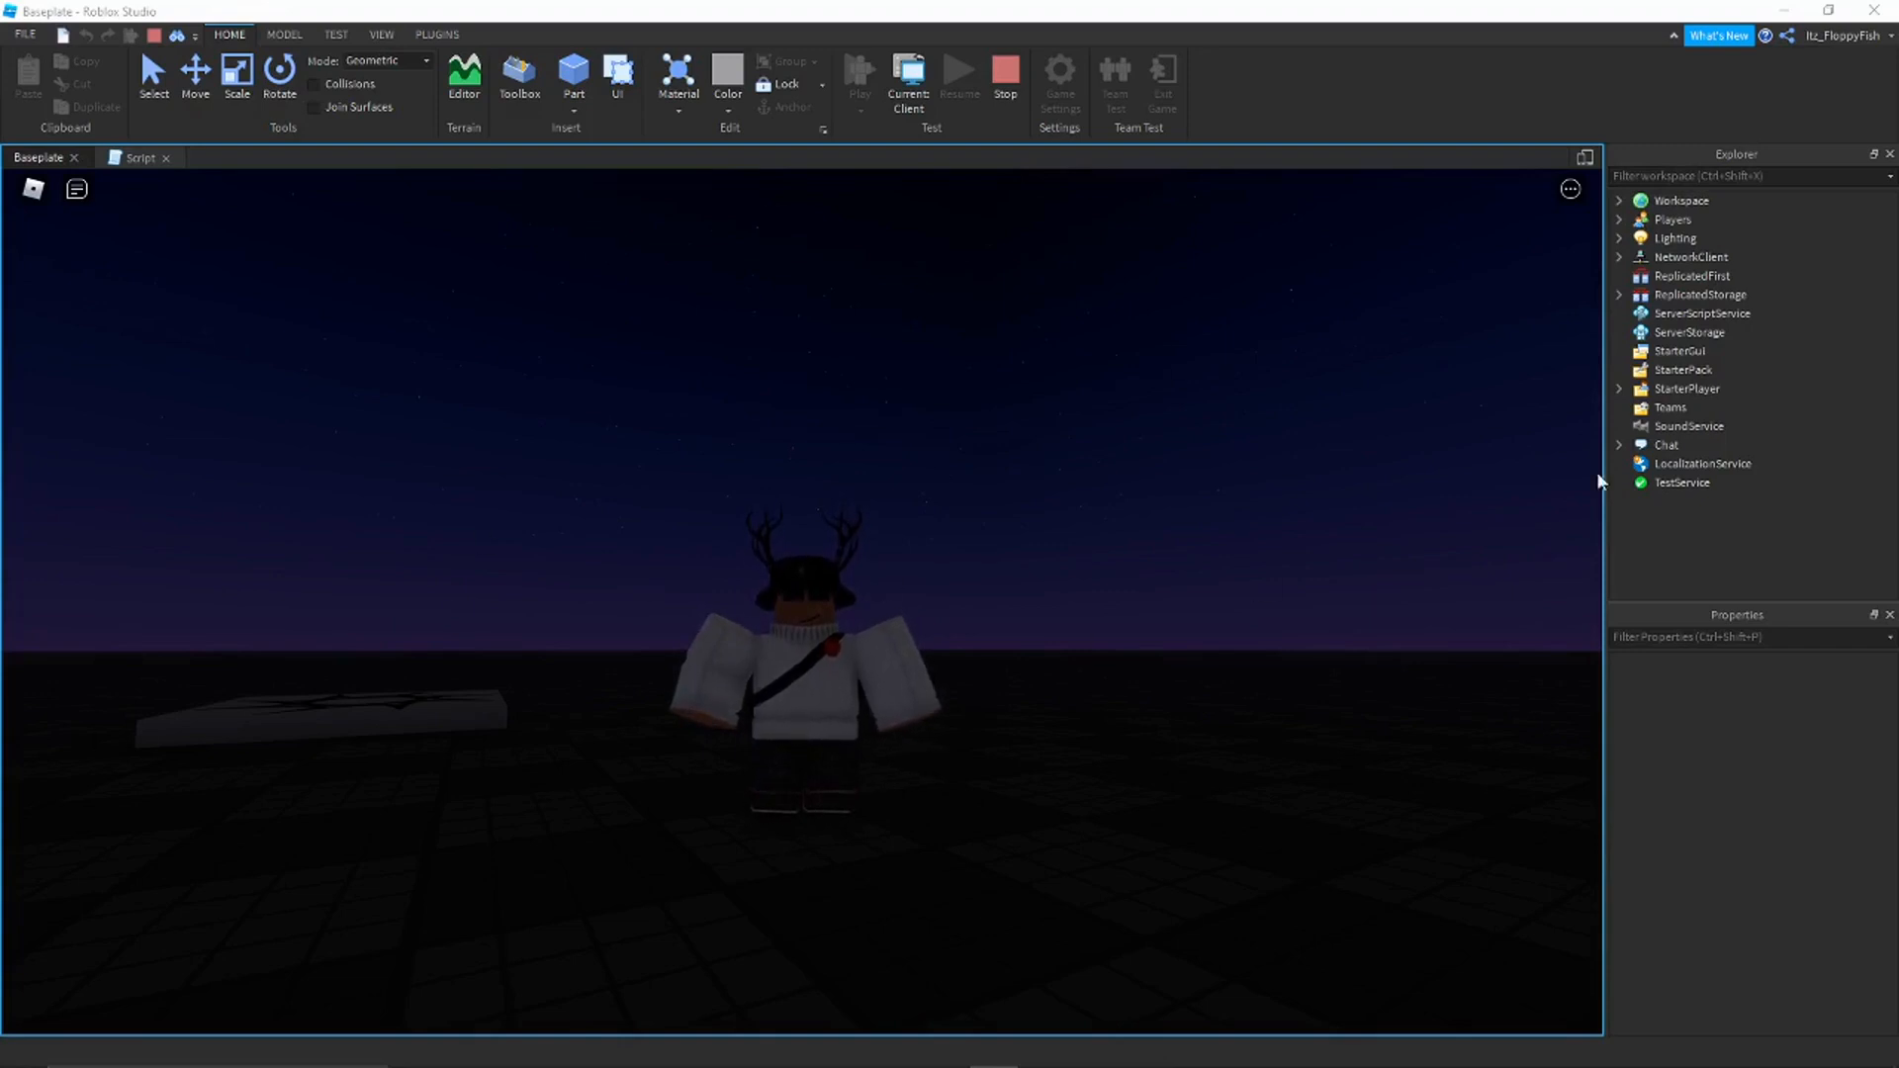
{"action": "mouse_move", "coordinate": [975, 426]}
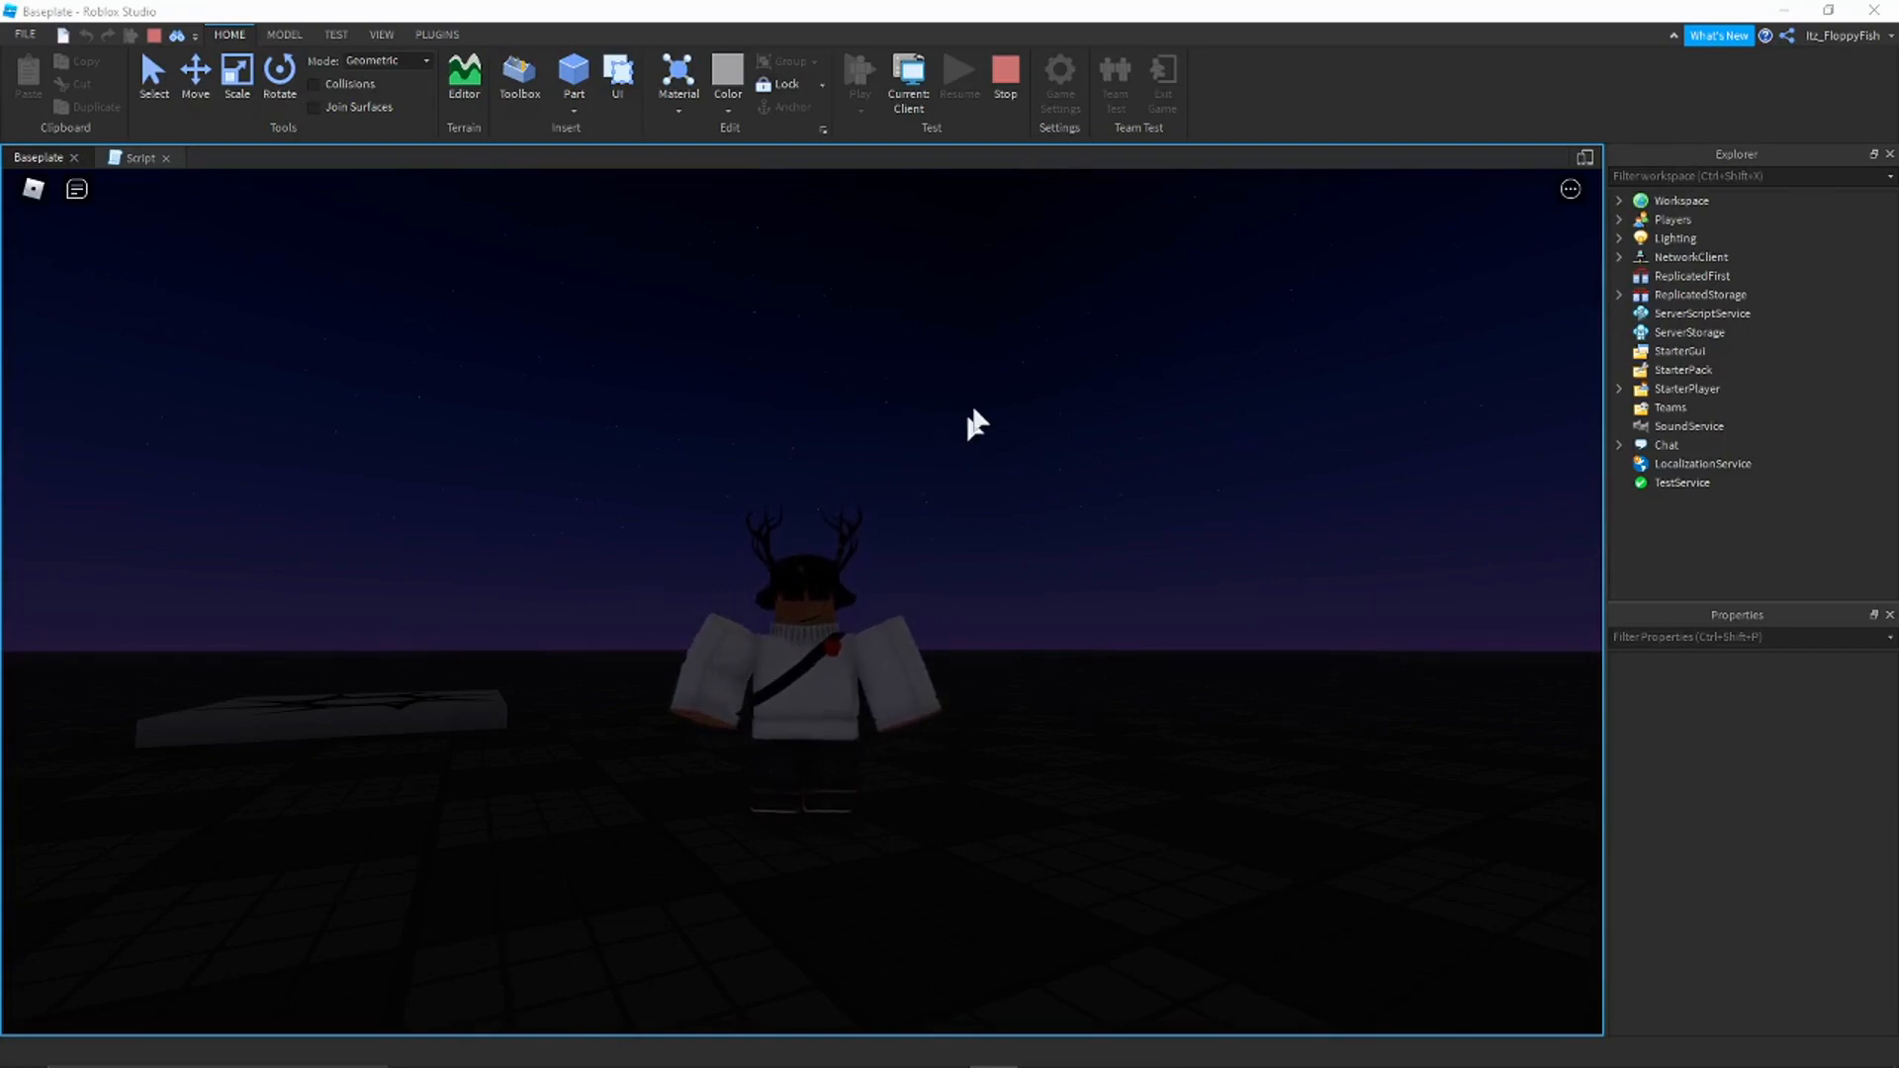